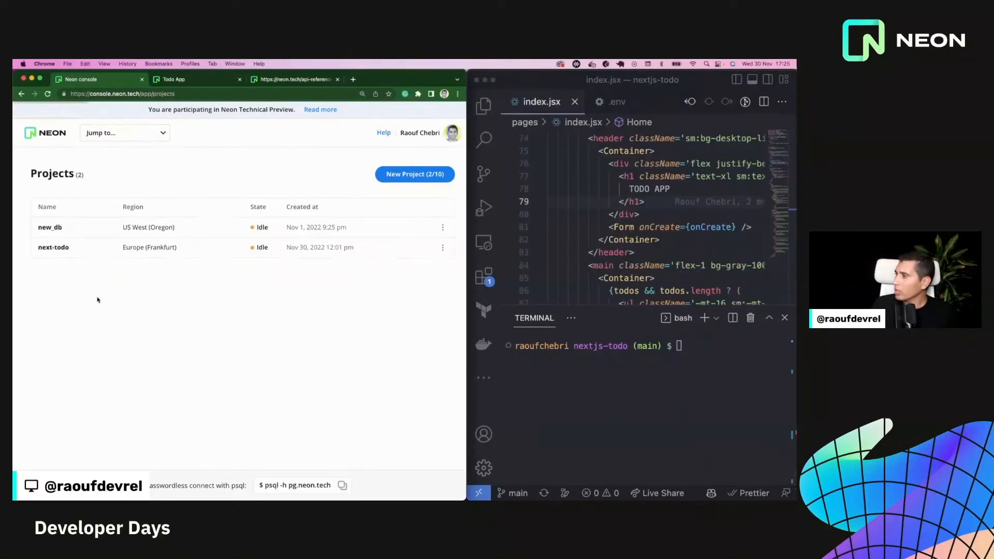
mouse_move(150, 247)
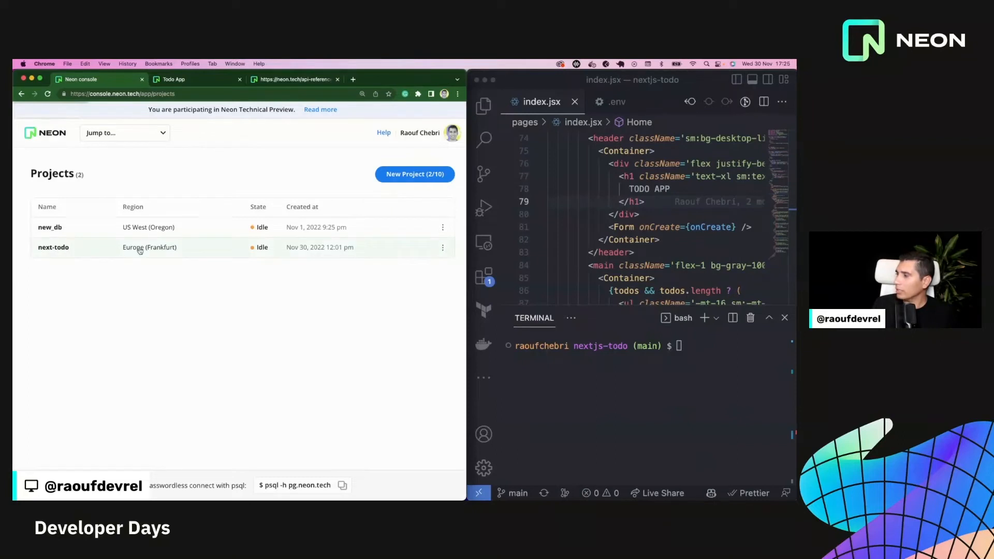
Open the next-todo project and check its Branch and Database dropdowns, keeping main
left_click(54, 247)
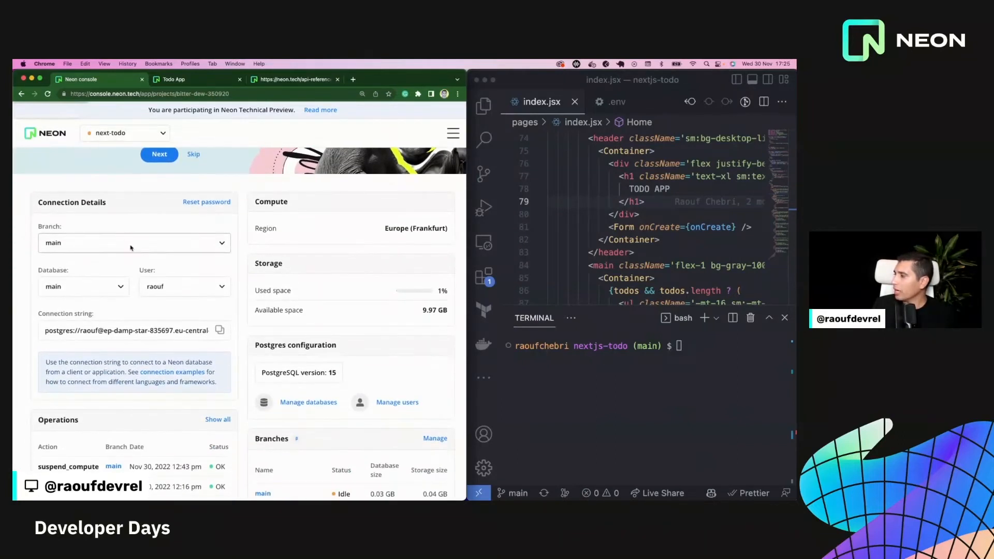
left_click(133, 243)
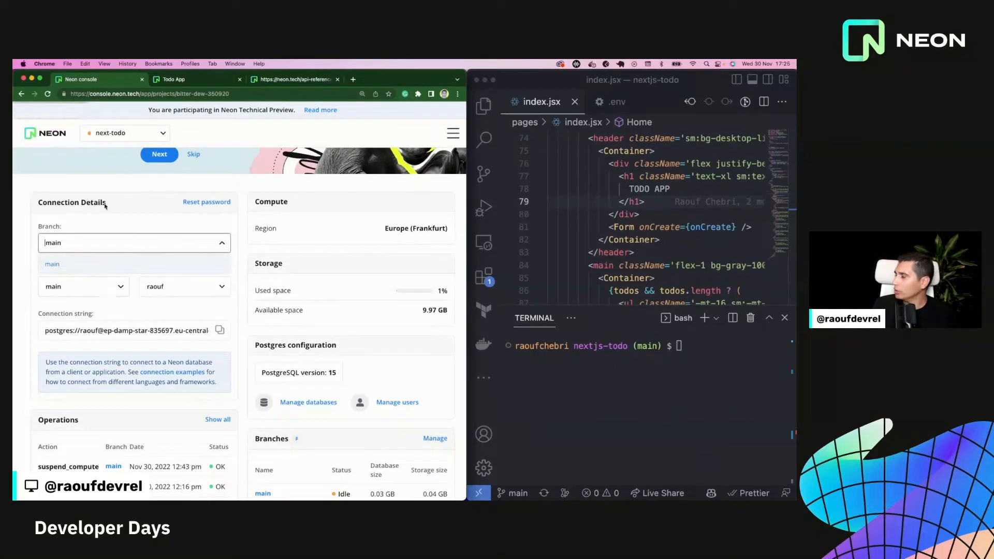
left_click(83, 286)
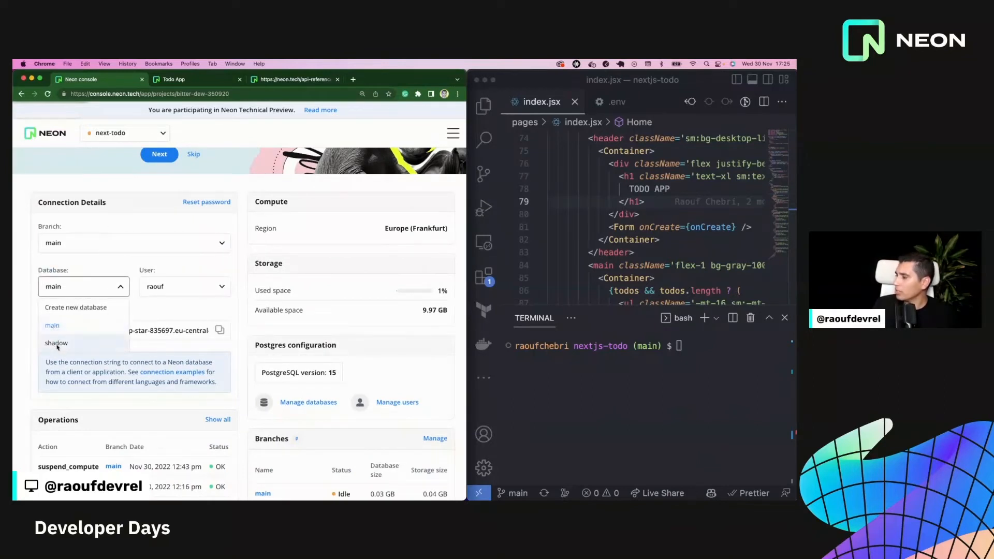
left_click(52, 325)
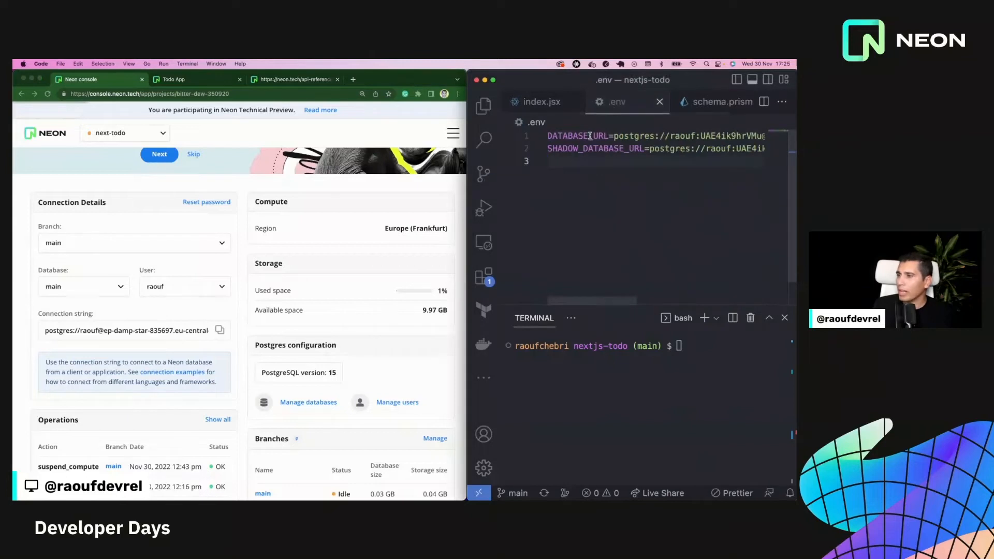
Select SHADOW_DATABASE_URL in .env, then view schema.prisma with the Todo model
double_click(594, 149)
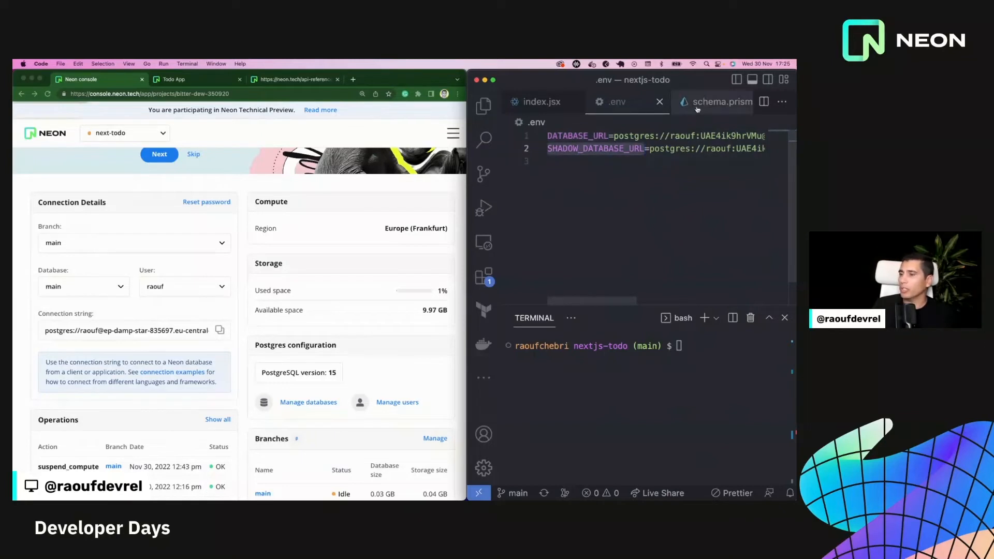
left_click(719, 102)
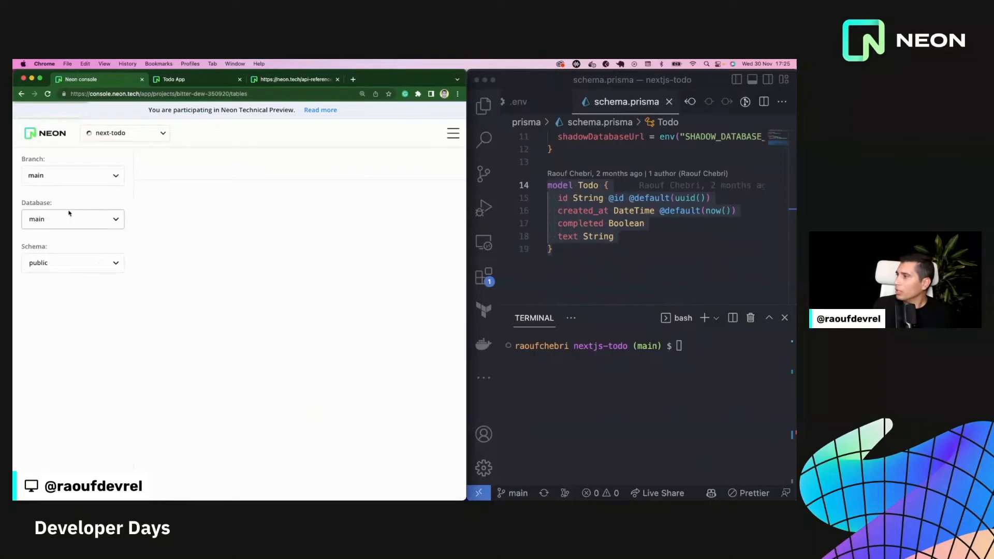
mouse_move(82, 306)
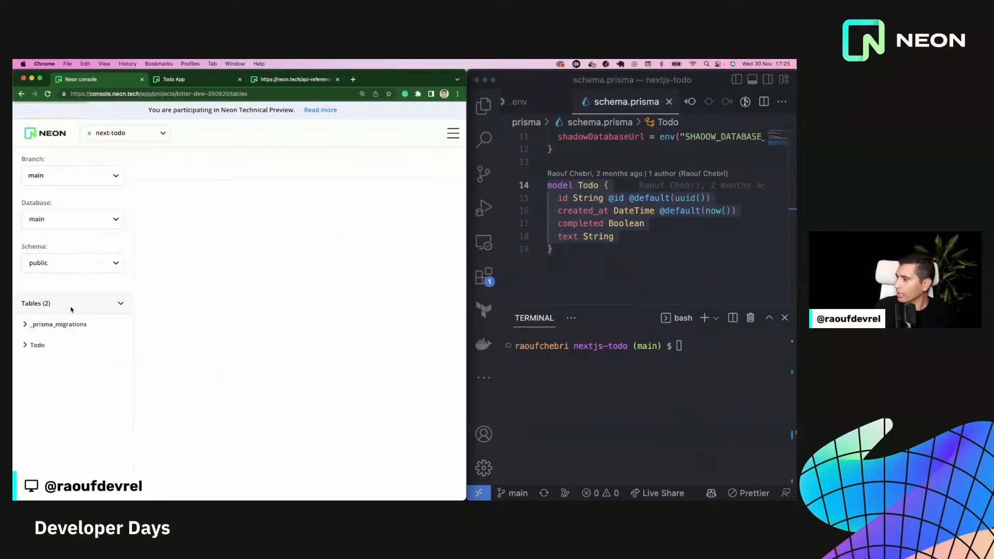
Show the Todo table's two rows and compare them with the Todo App's two todos
left_click(36, 345)
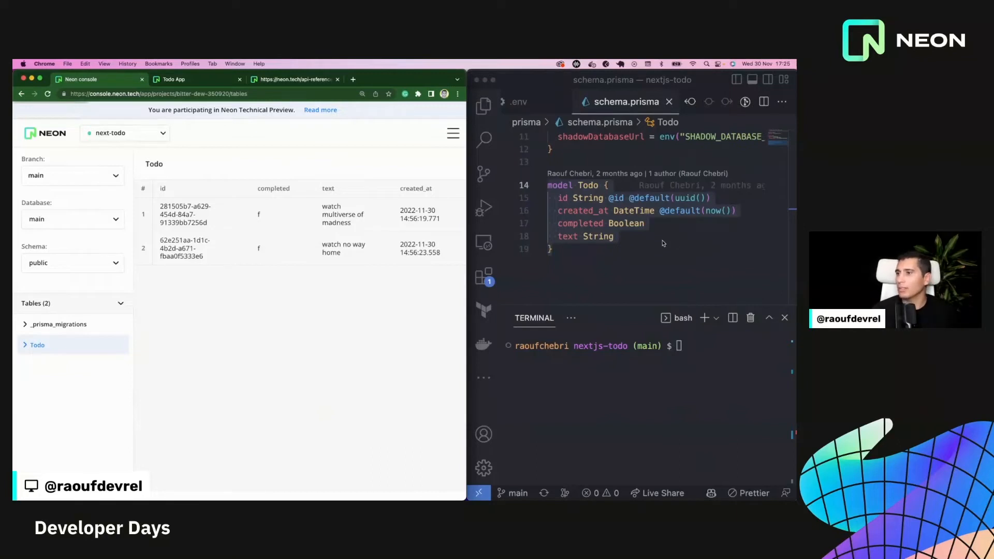
mouse_move(567, 103)
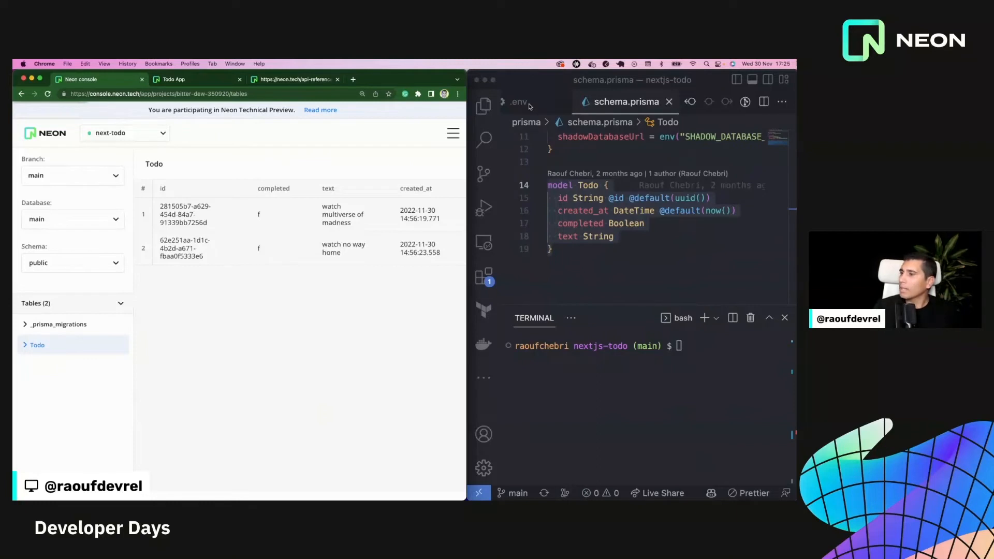
left_click(173, 79)
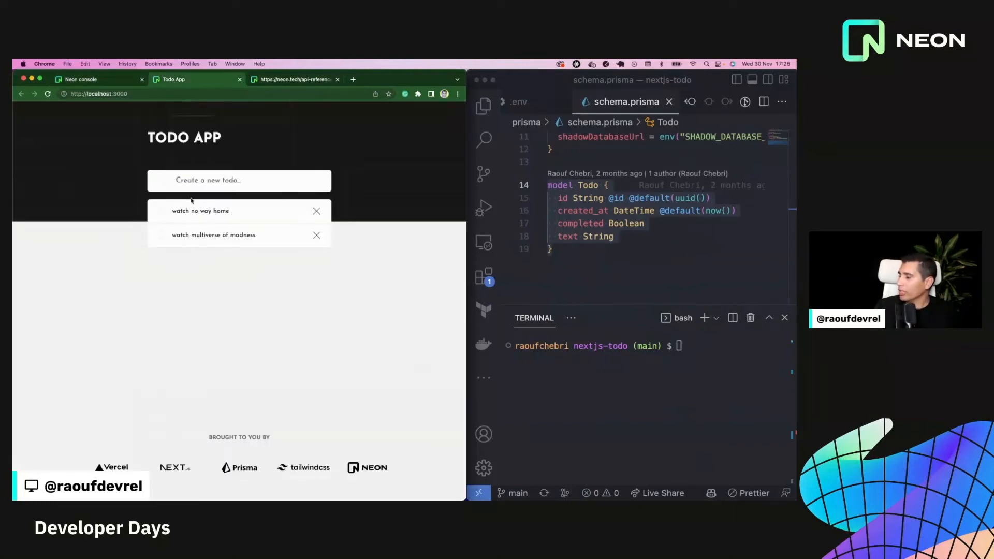
double_click(201, 210)
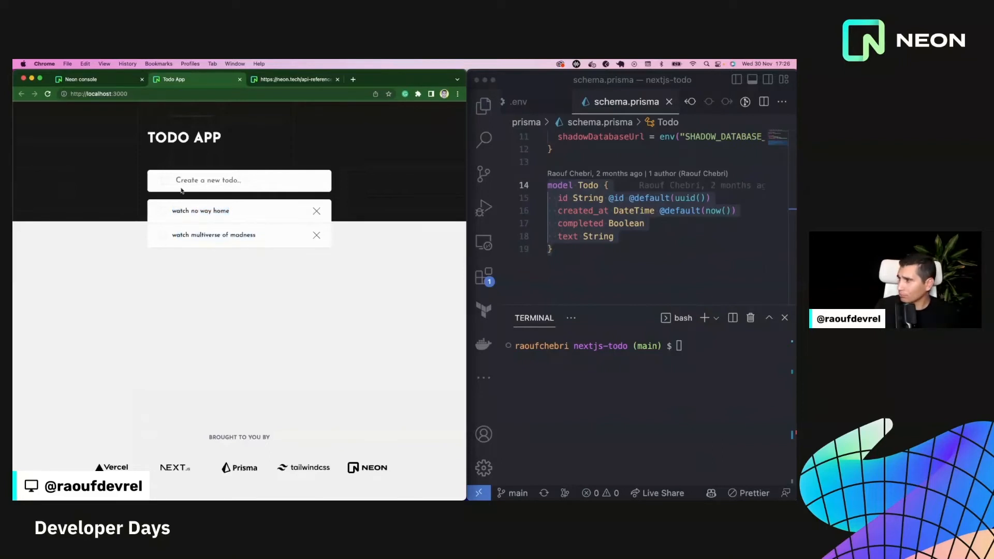
left_click(88, 79)
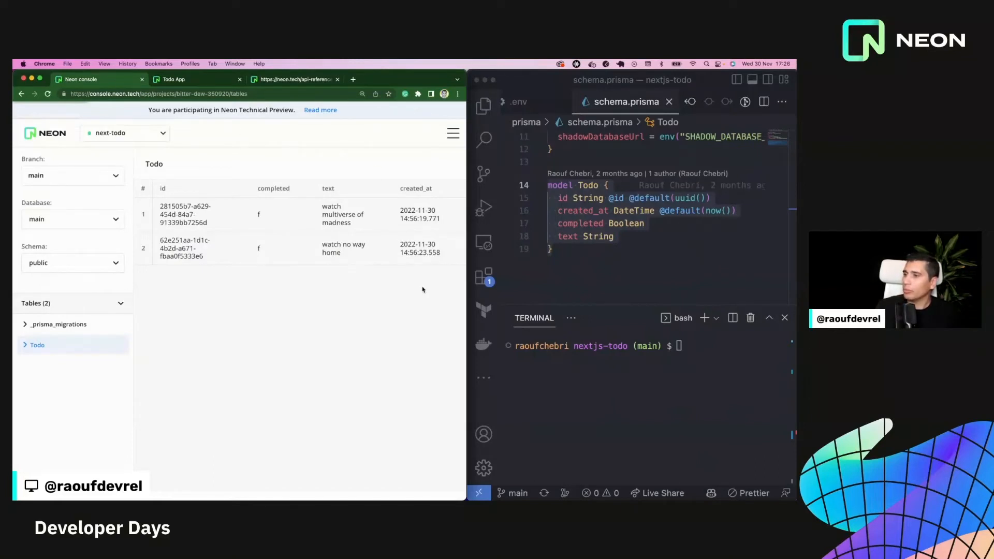
left_click(452, 133)
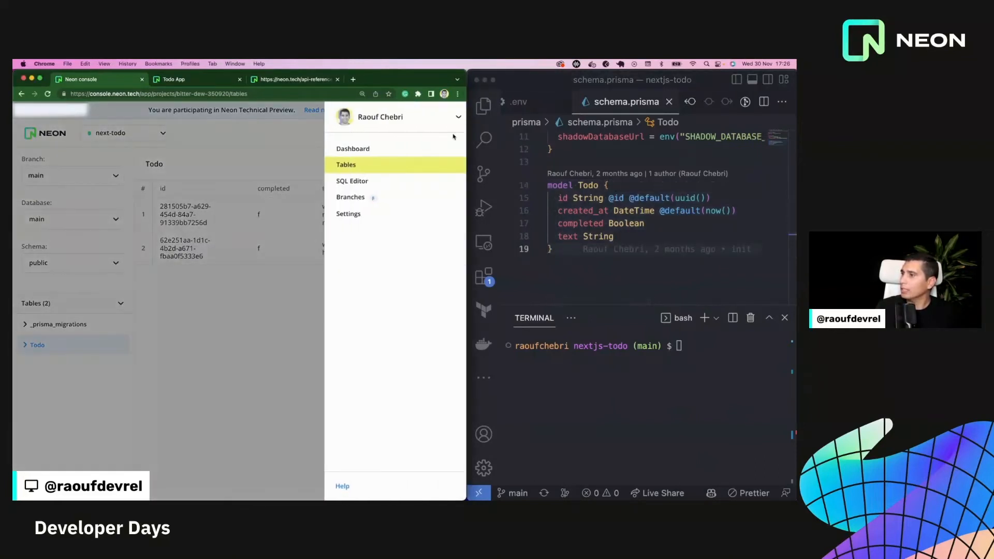
Go to the Branches page and start a branch from main, then cancel it
left_click(350, 197)
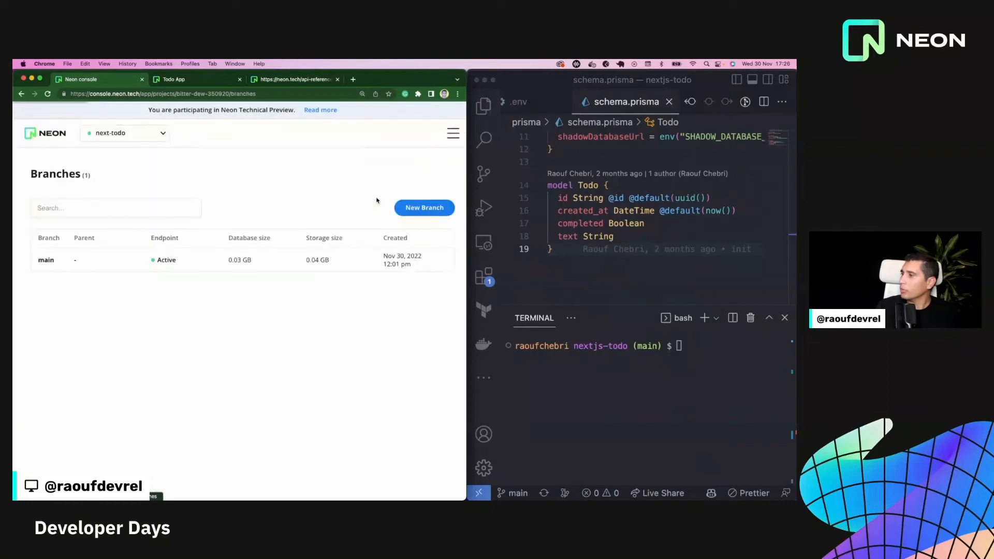
mouse_move(287, 214)
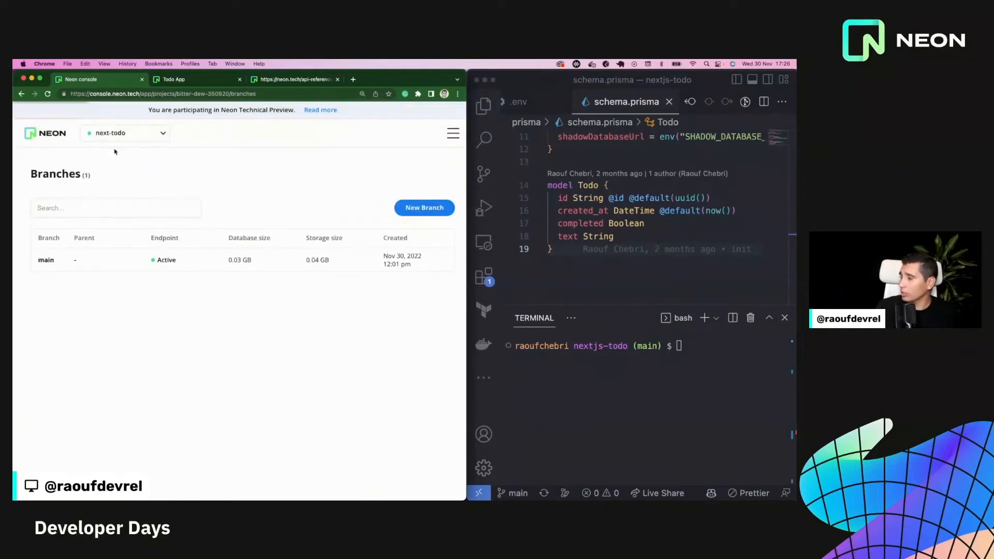
left_click(423, 207)
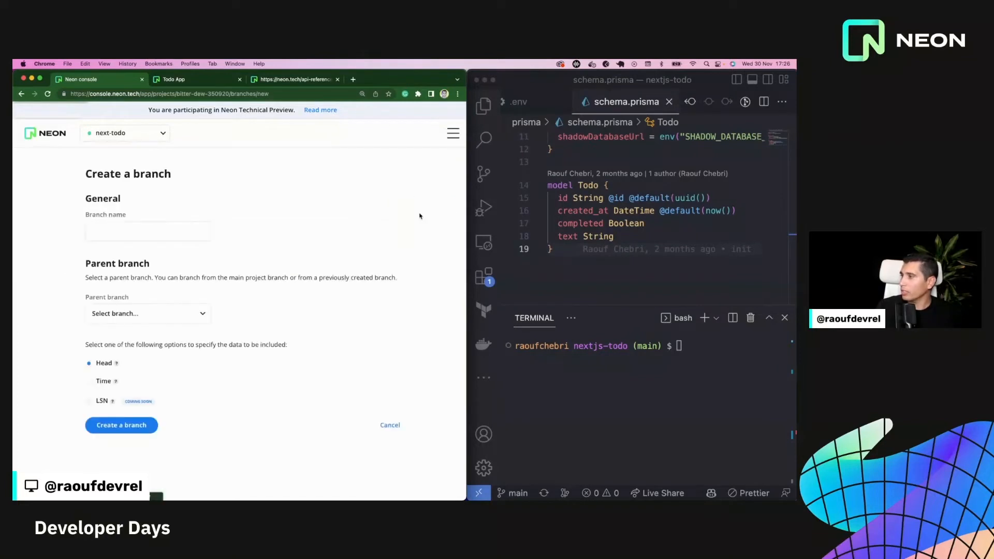
left_click(147, 313)
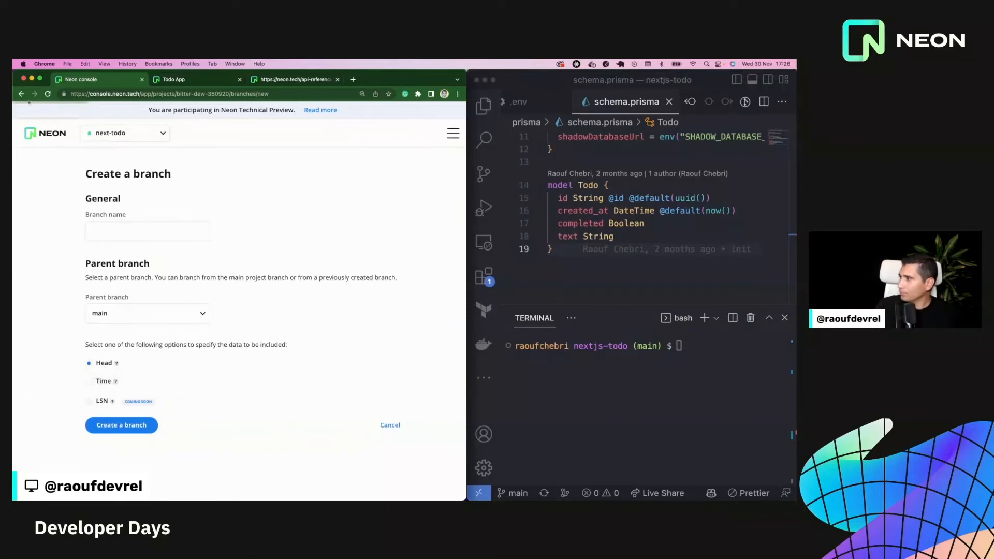
left_click(389, 424)
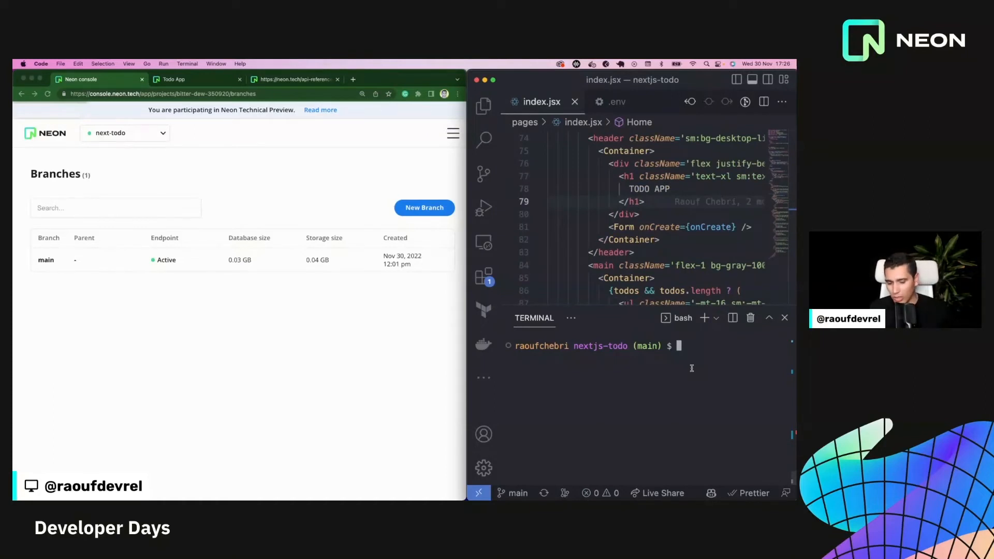
Run git checkout -b my-branch, creating database branch br-rapid-sun-471605
type("git")
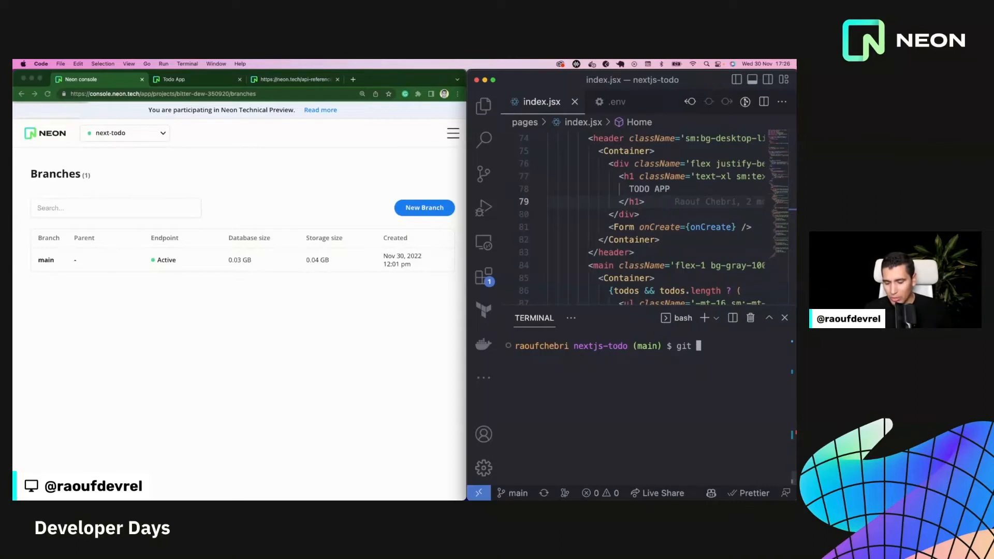
type("checkout")
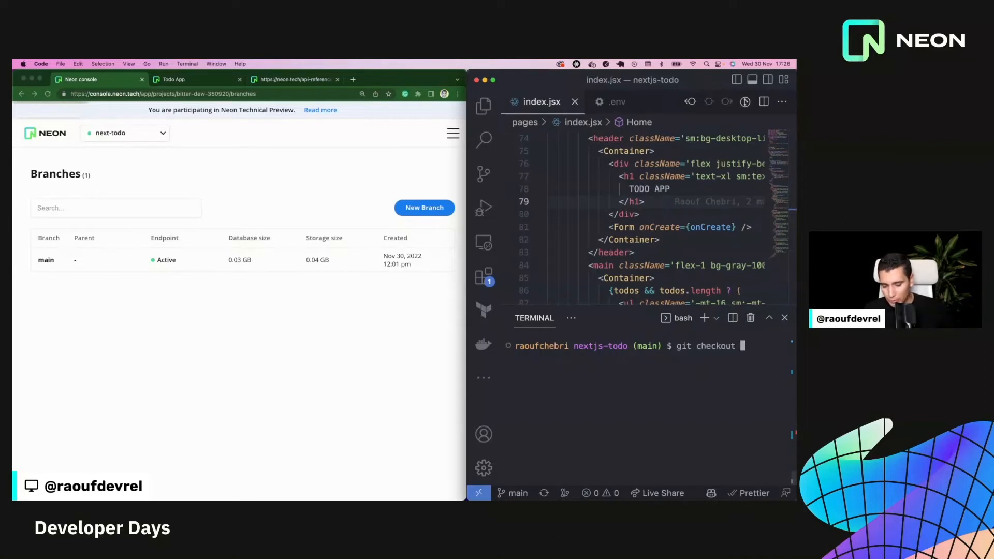
type("-b")
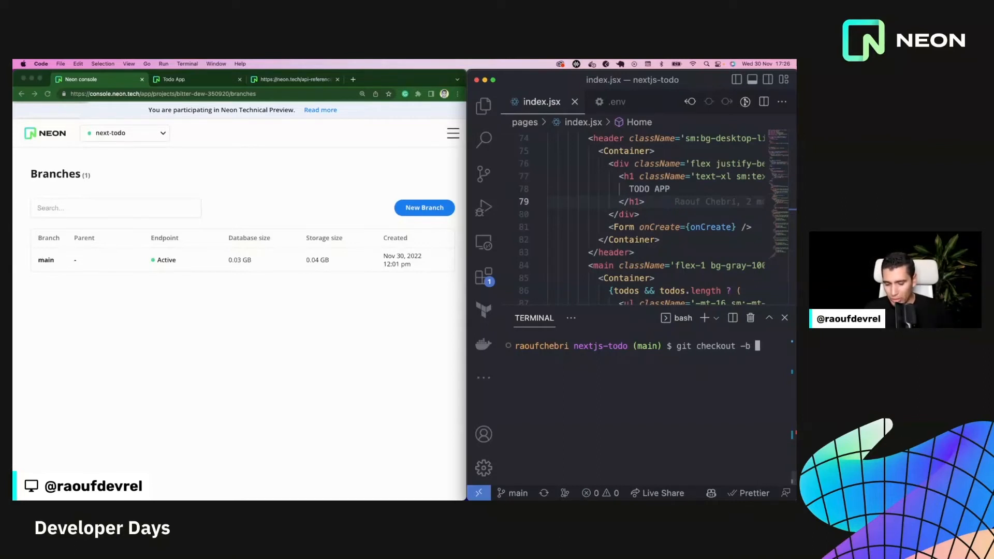
type("my-branch")
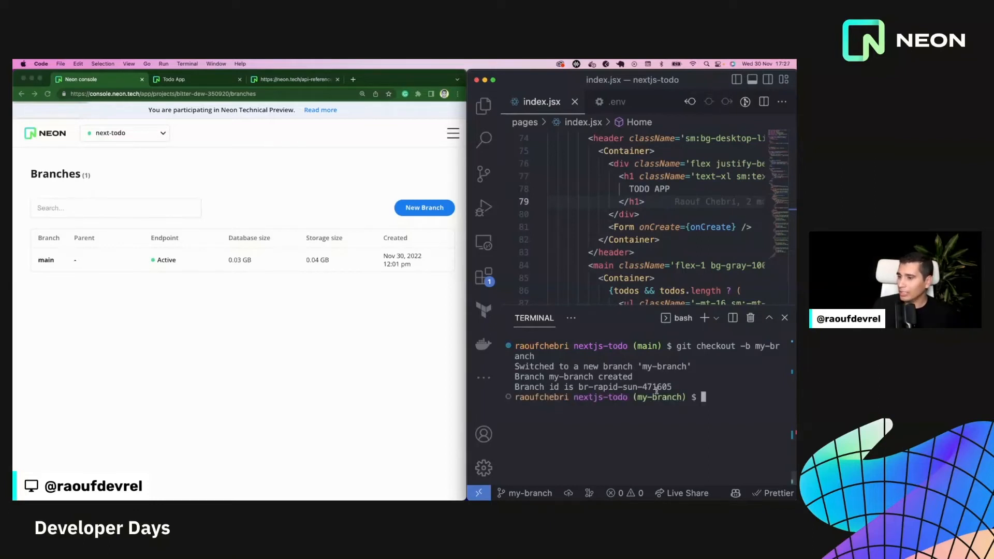
mouse_move(336, 347)
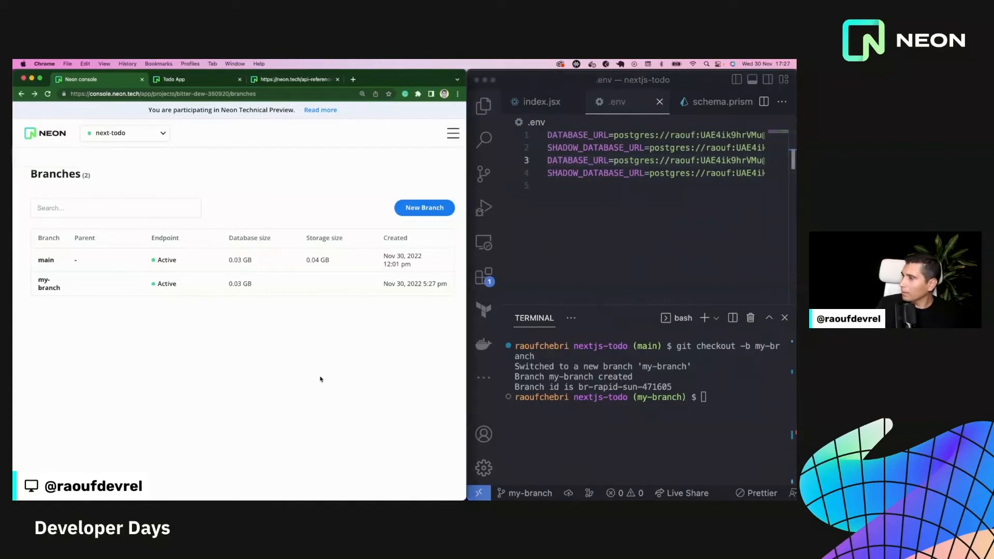
mouse_move(318, 375)
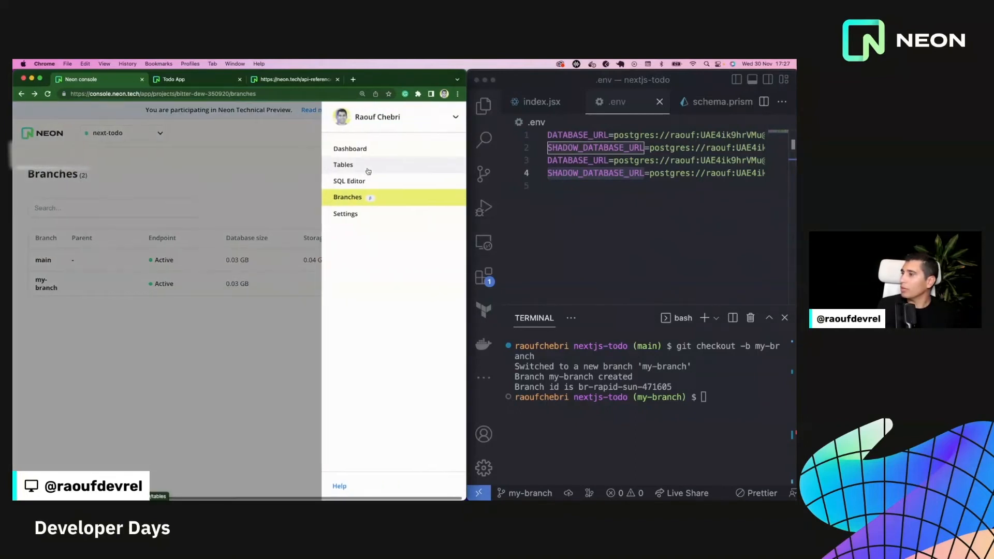
Show the Tables page for my-branch, listing _prisma_migrations and Todo
left_click(343, 164)
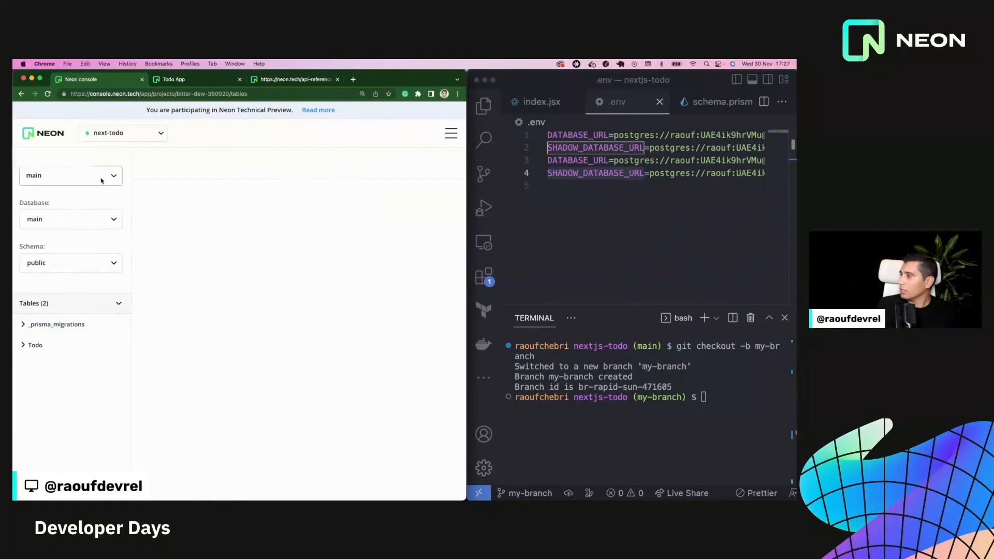
left_click(71, 175)
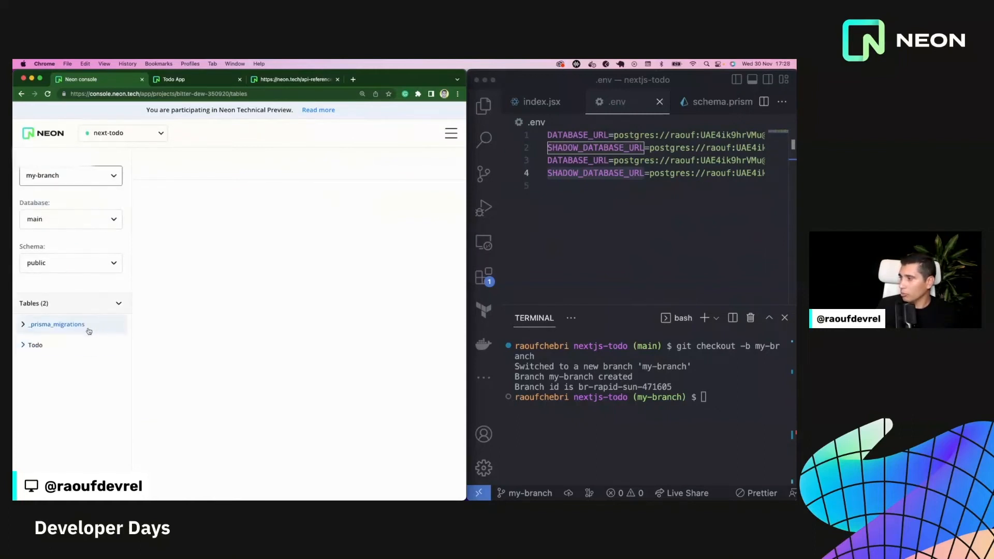
type("n")
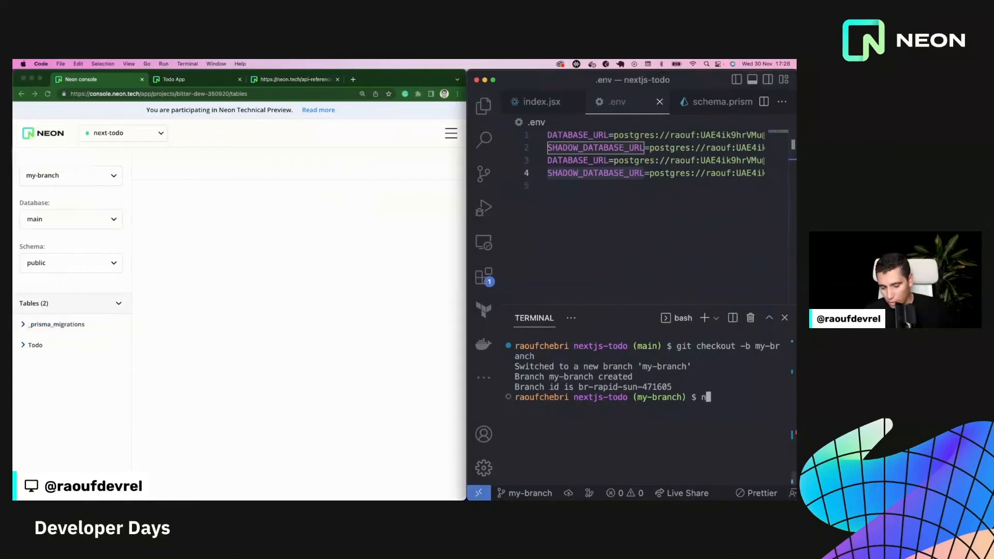
Run npm run dev and reload the Todo App at localhost:3000
type("pm run dev")
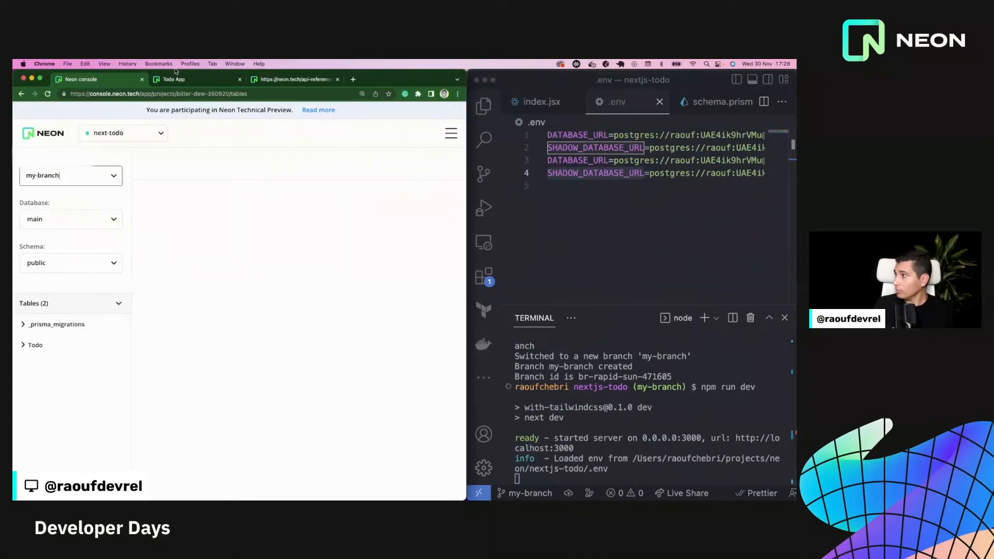
left_click(174, 79)
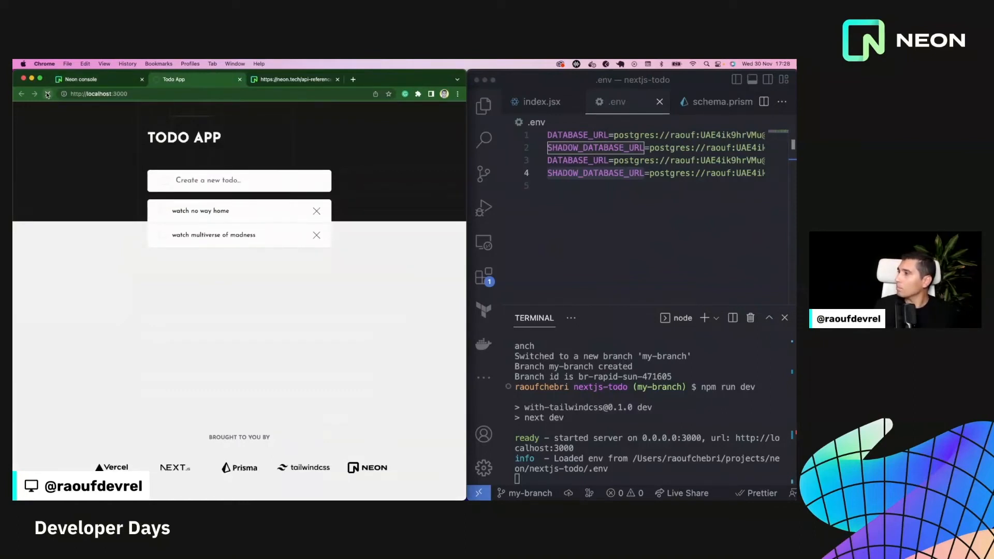
left_click(47, 93)
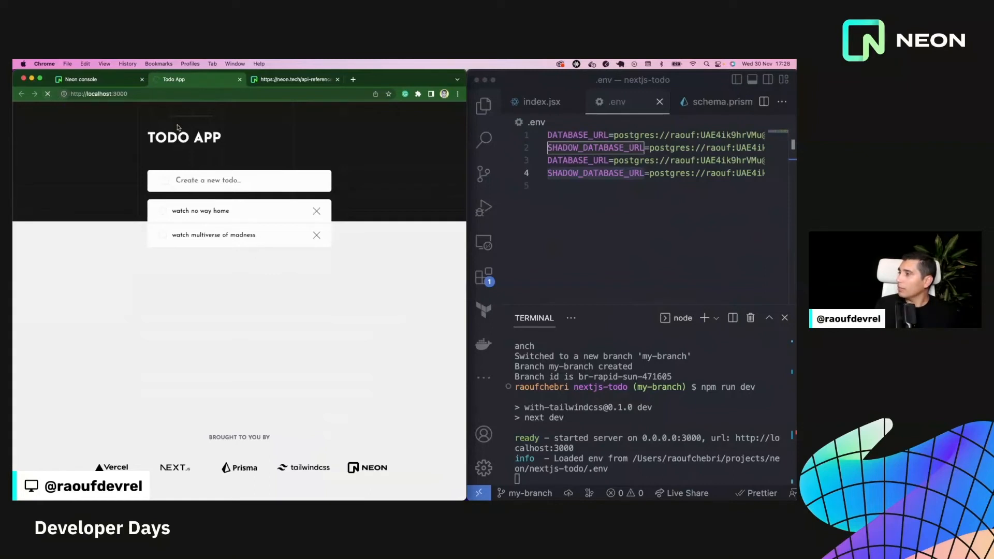
mouse_move(278, 254)
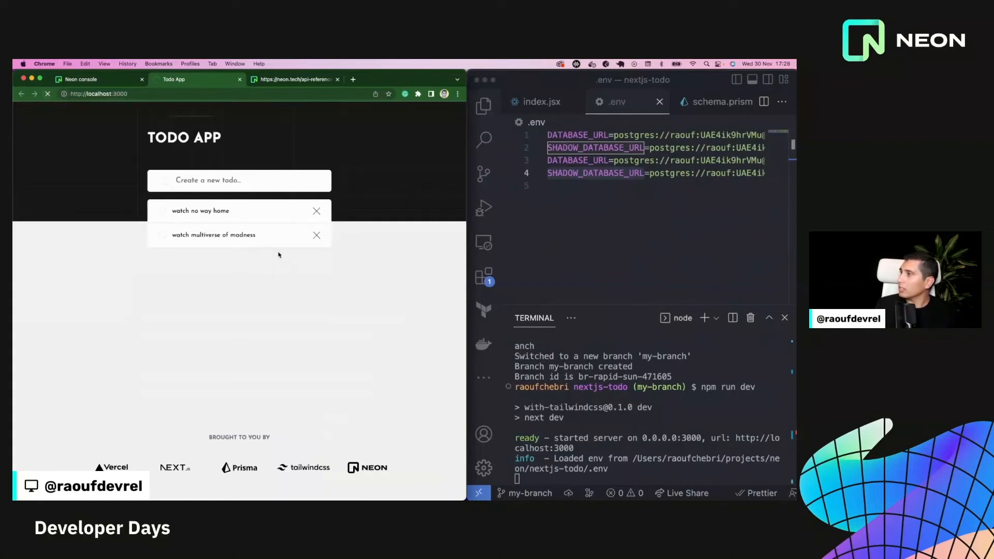
left_click(294, 79)
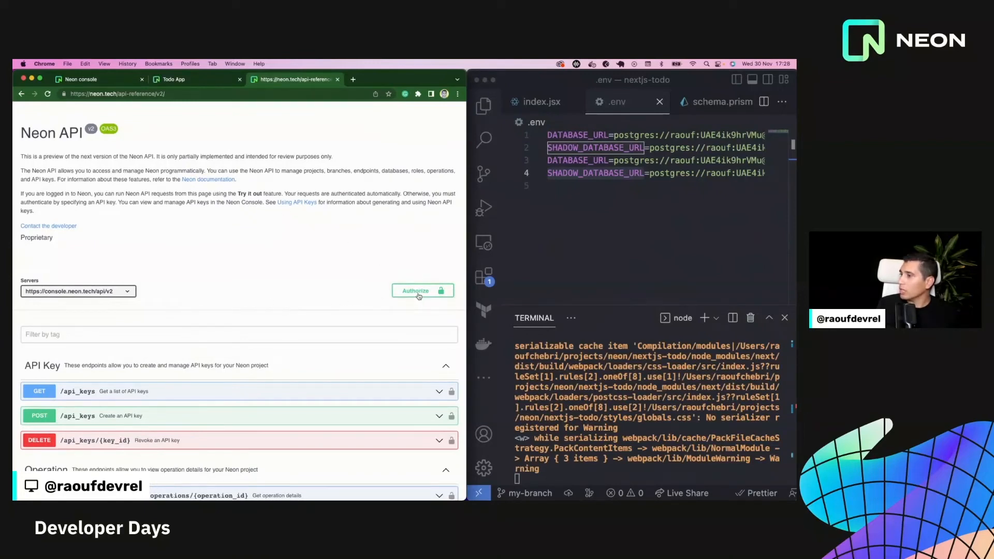
mouse_move(112, 86)
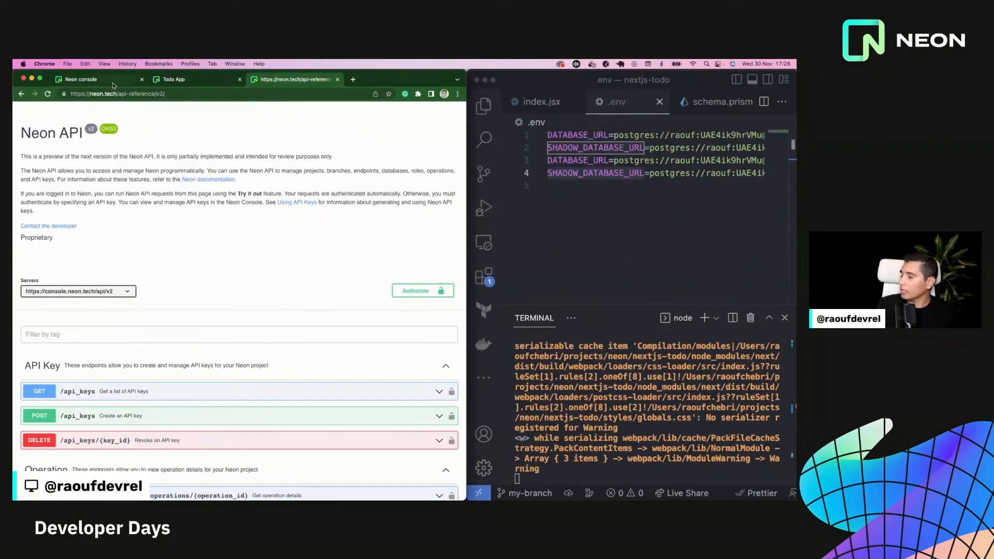
mouse_move(96, 79)
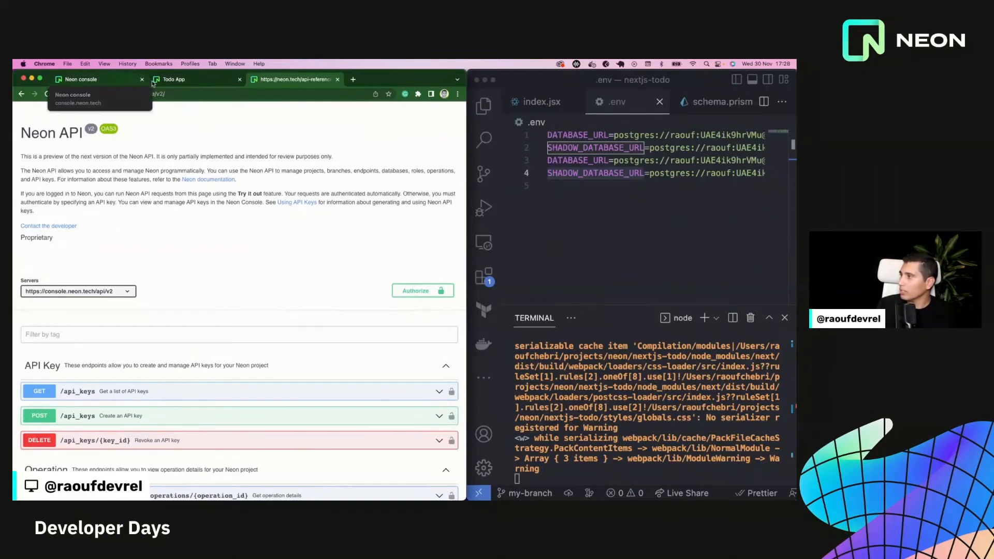
Return to the Todo App tab, where both todos are now checked off
left_click(172, 79)
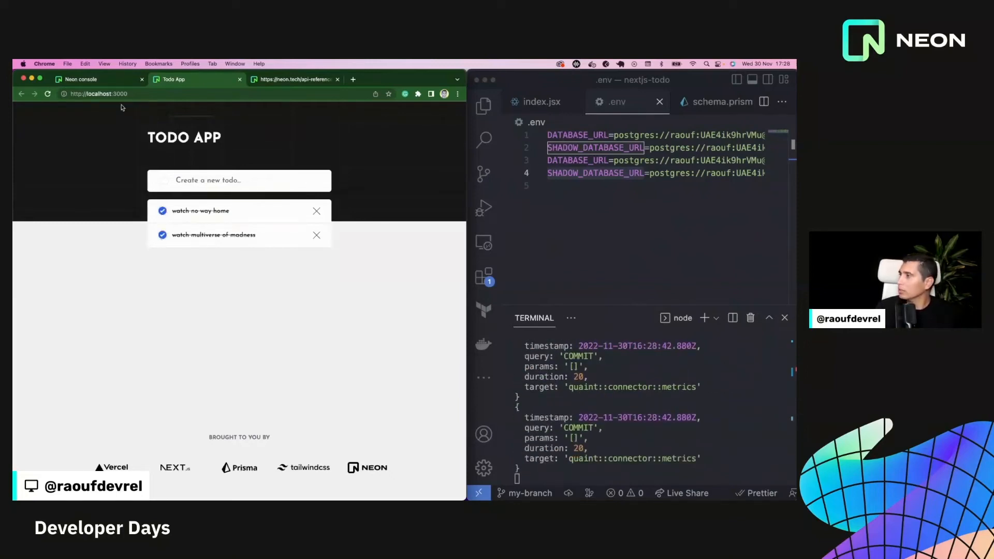
View Todo rows on my-branch (both completed), then on main (both incomplete)
left_click(95, 78)
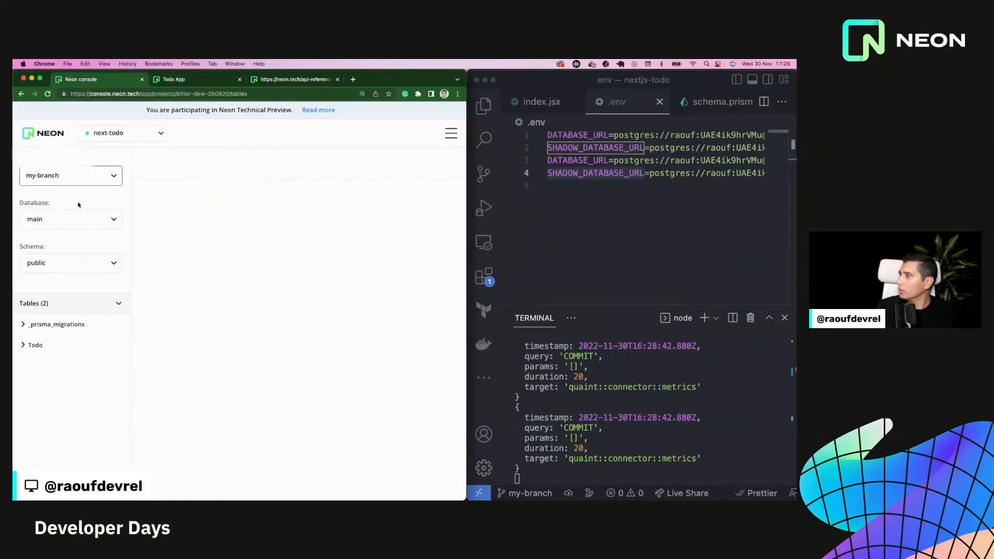
left_click(35, 345)
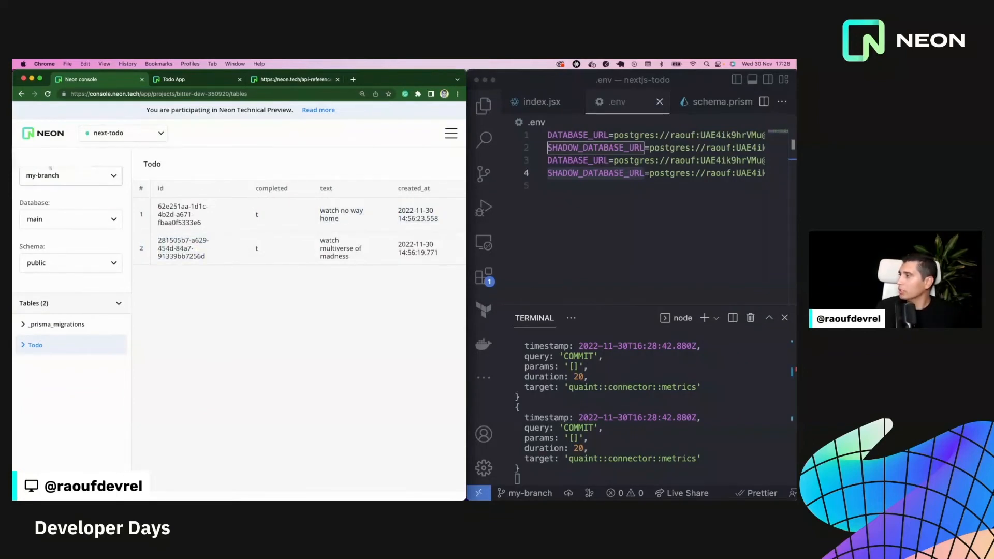
left_click(70, 175)
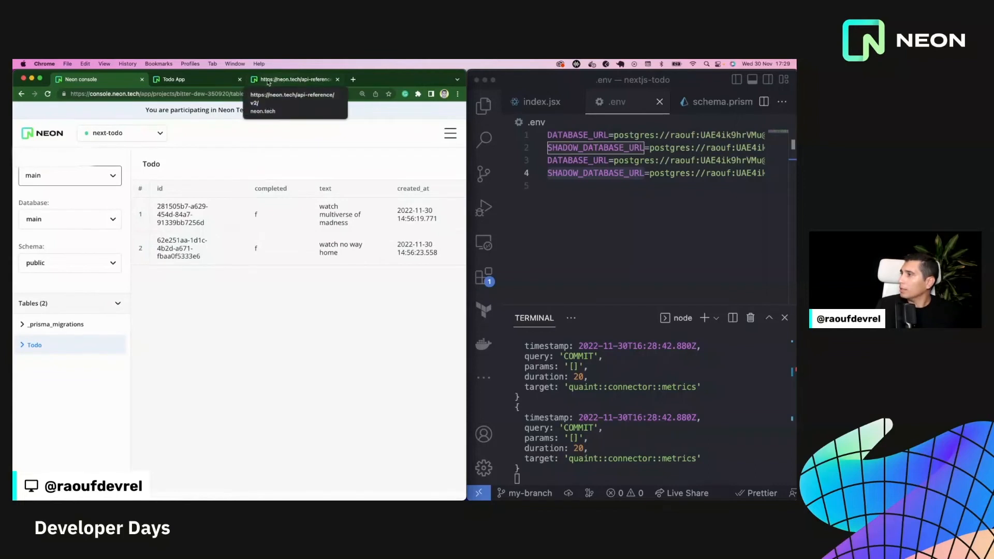
left_click(449, 133)
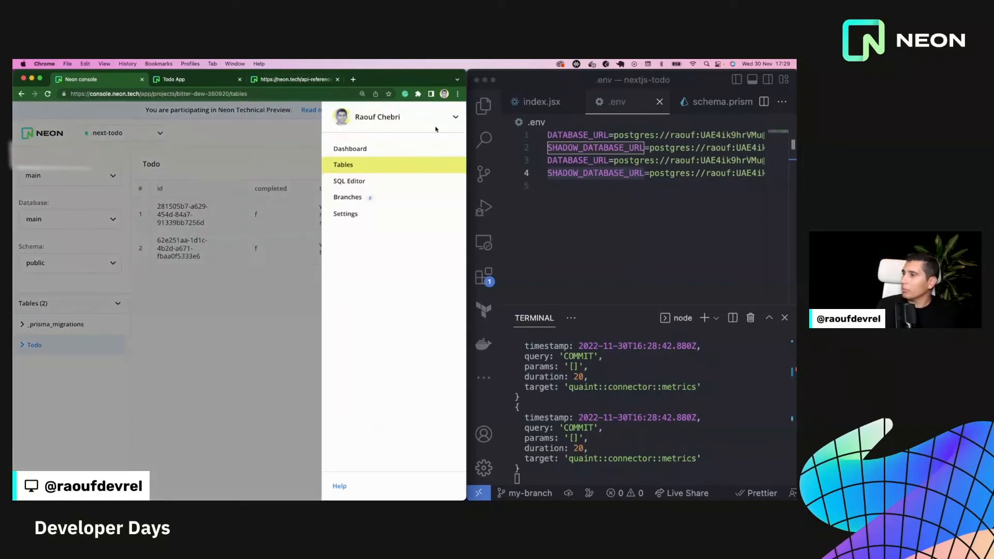
mouse_move(358, 126)
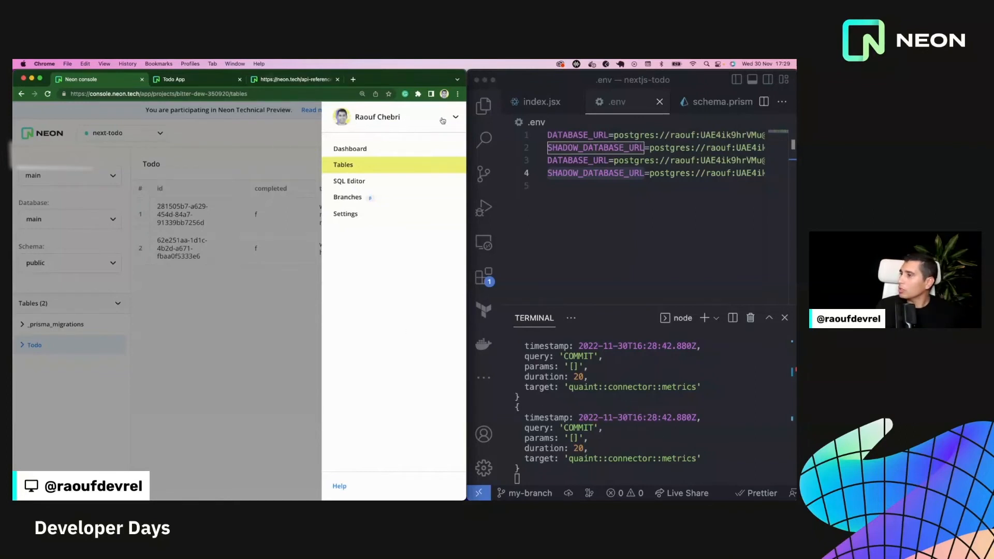
Generate a new named API key from Developer Settings
left_click(454, 118)
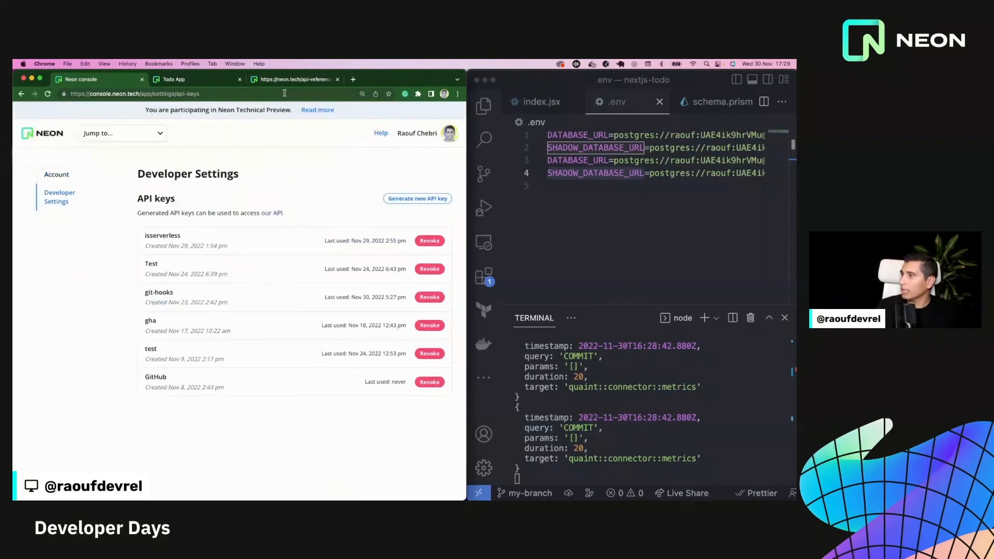
left_click(417, 198)
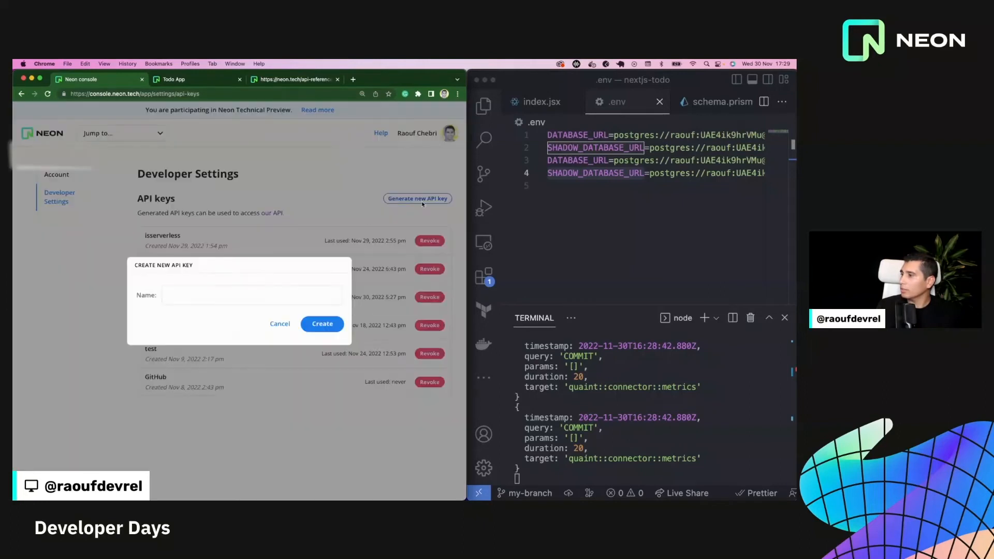
left_click(251, 295)
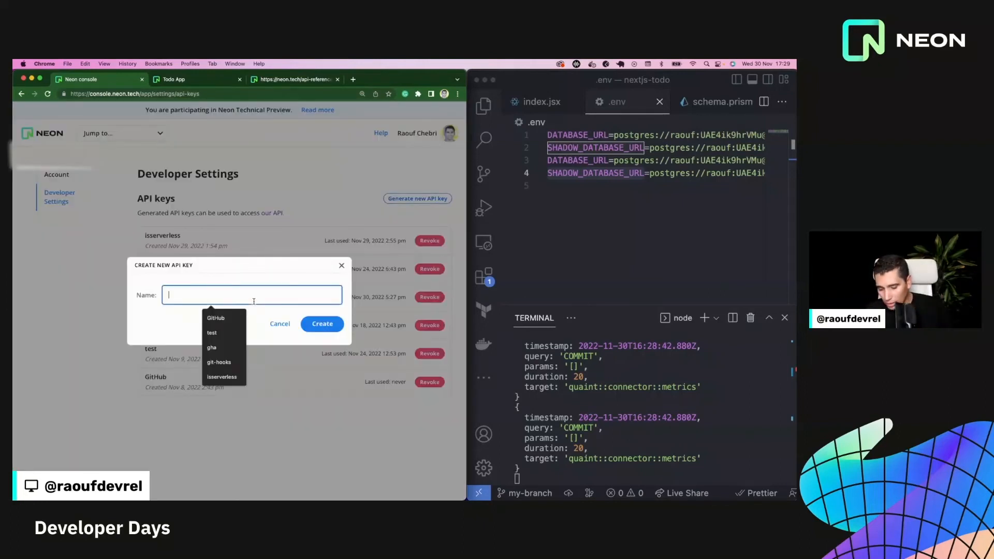
left_click(322, 323)
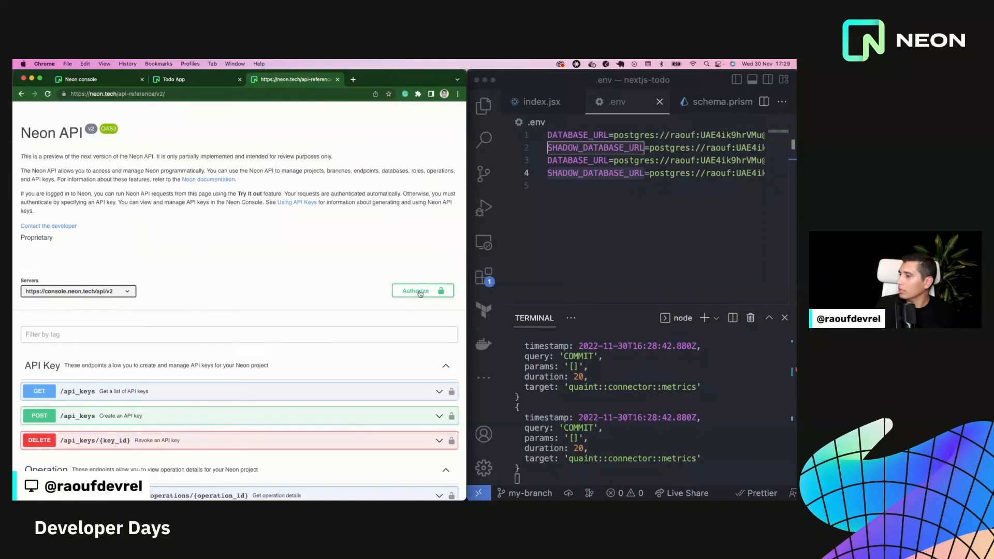
Authorize with the pasted API key, then try out and run GET /projects
left_click(421, 290)
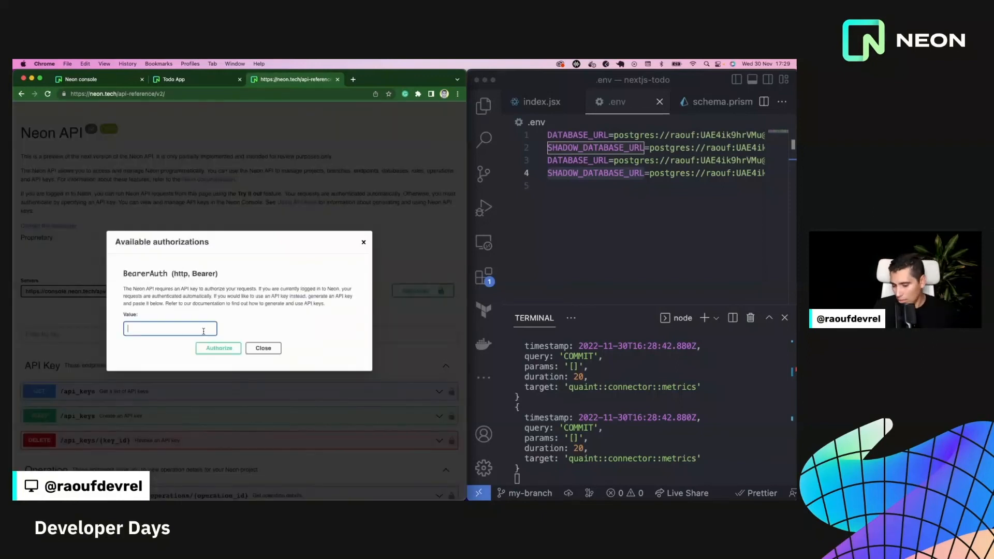
left_click(218, 348)
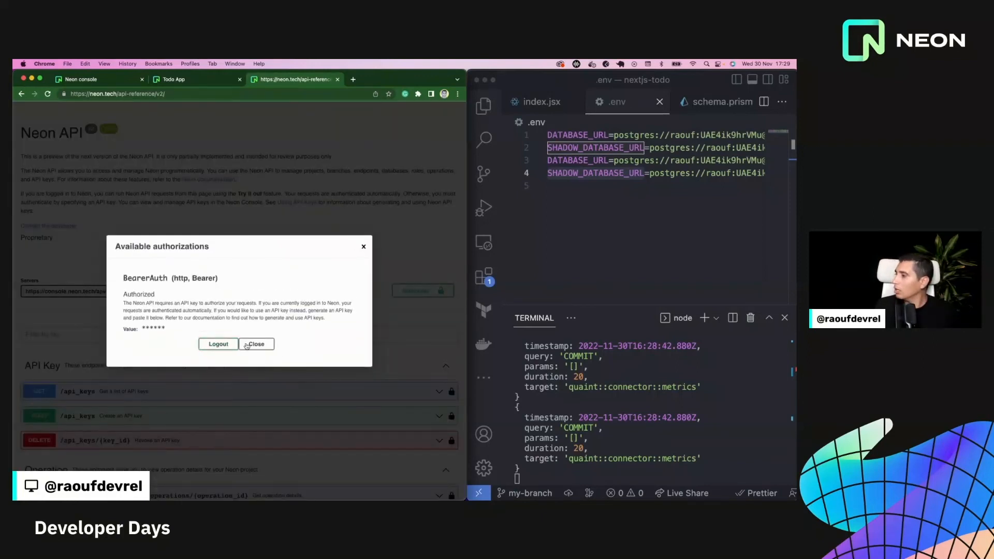
left_click(255, 344)
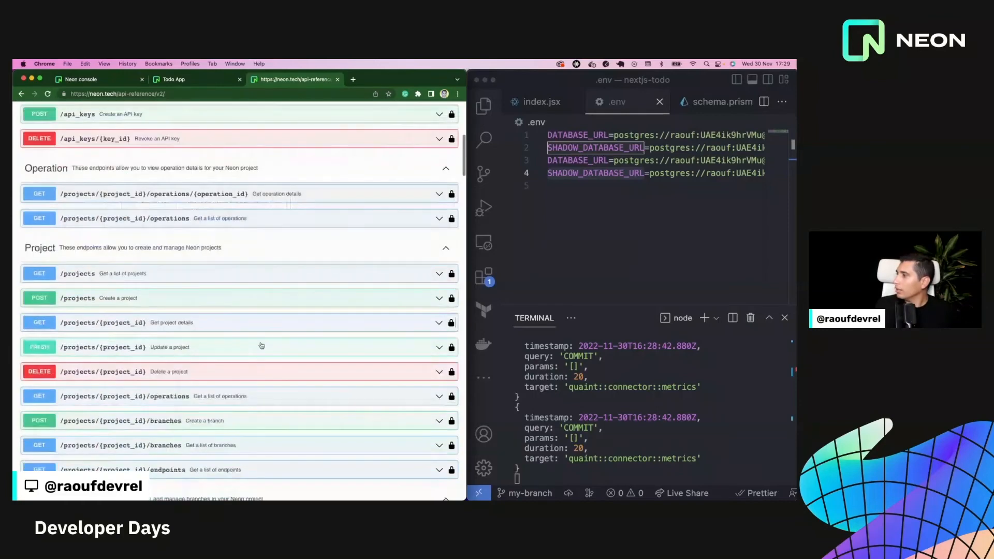
scroll("down", 3)
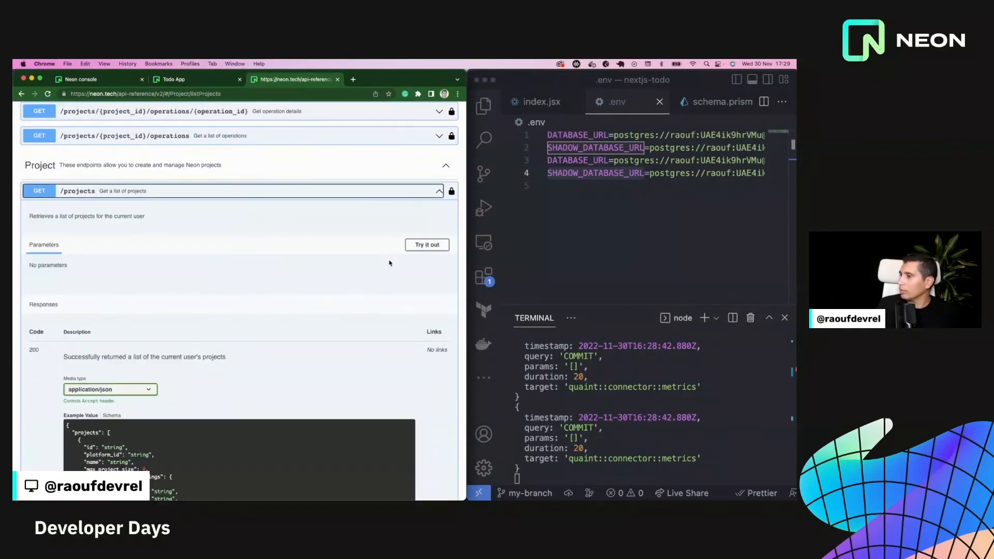
left_click(427, 243)
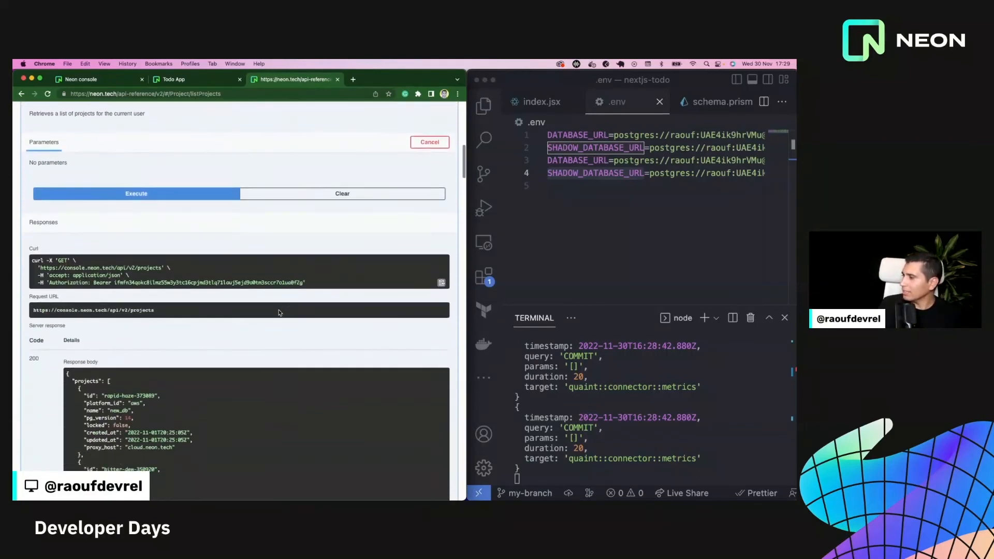
scroll("down", 3)
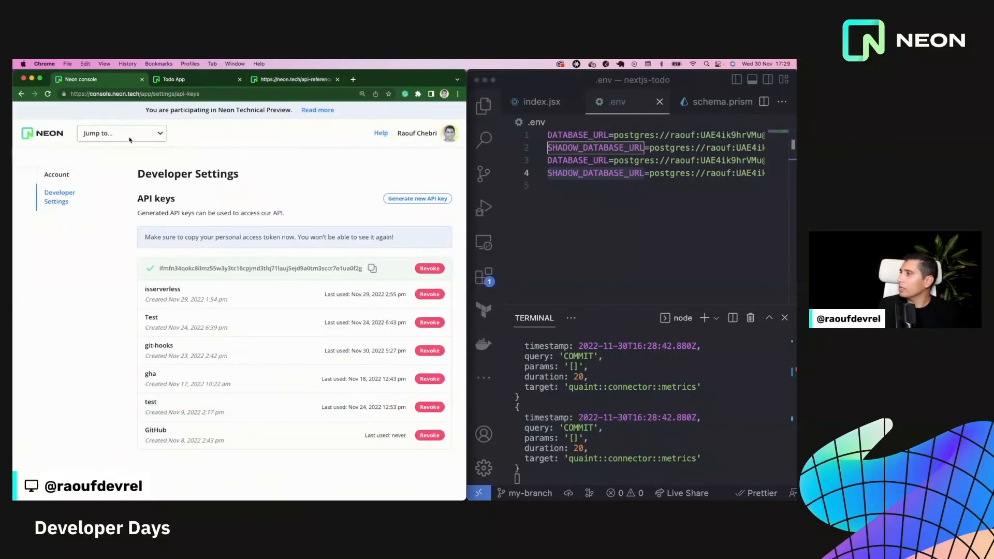
Jump to the next-todo project from the project dropdown
left_click(120, 133)
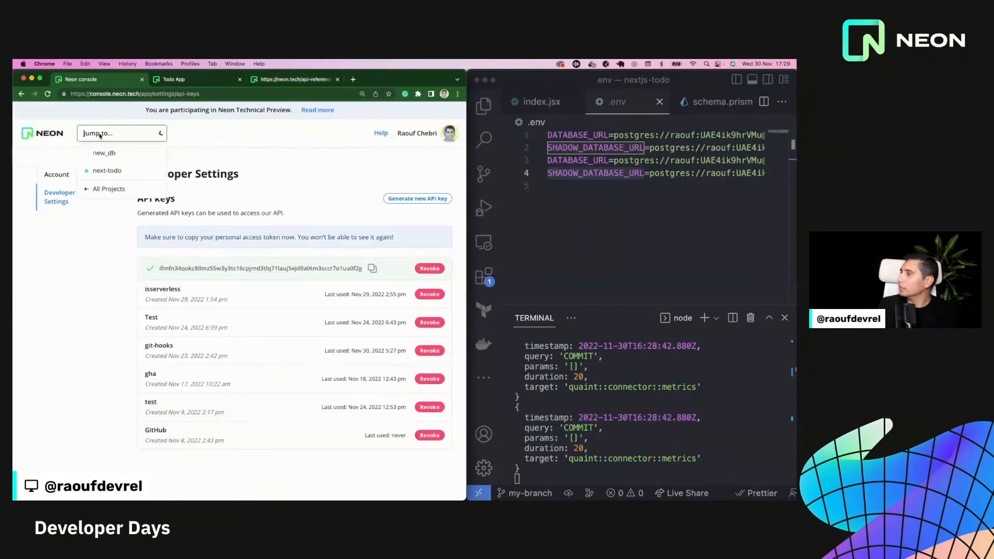
left_click(107, 170)
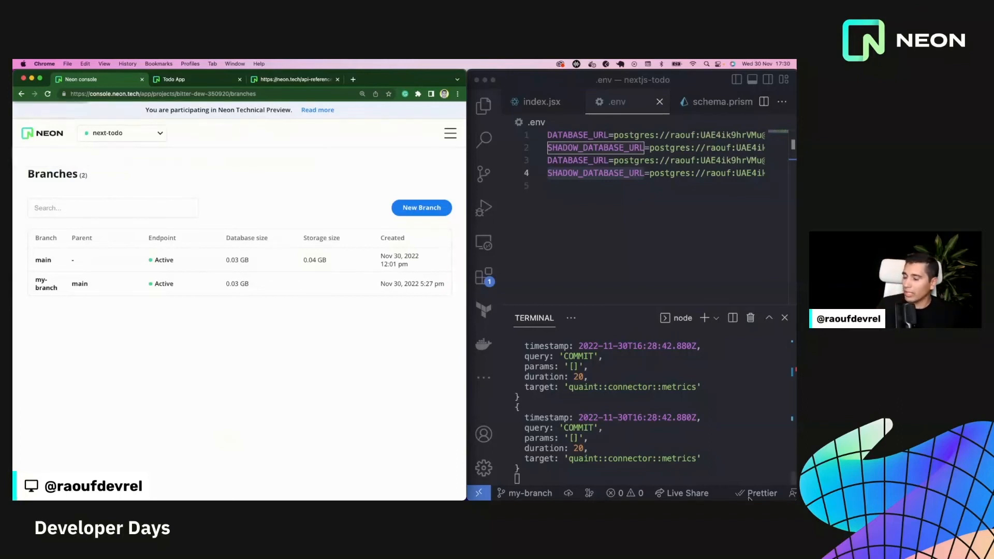
Clear the terminal and change the index.jsx heading to TODO APP DEMO
type("cl")
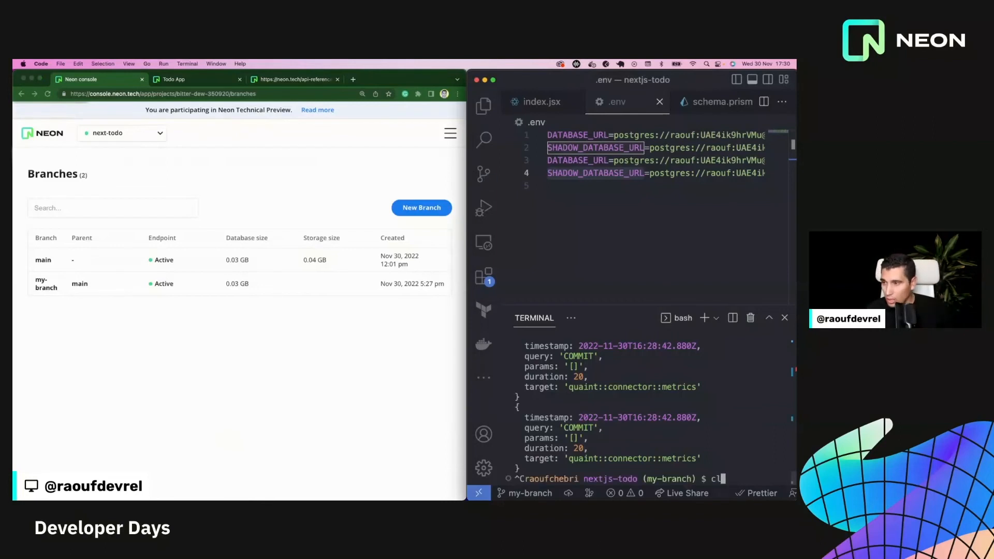
key("Enter")
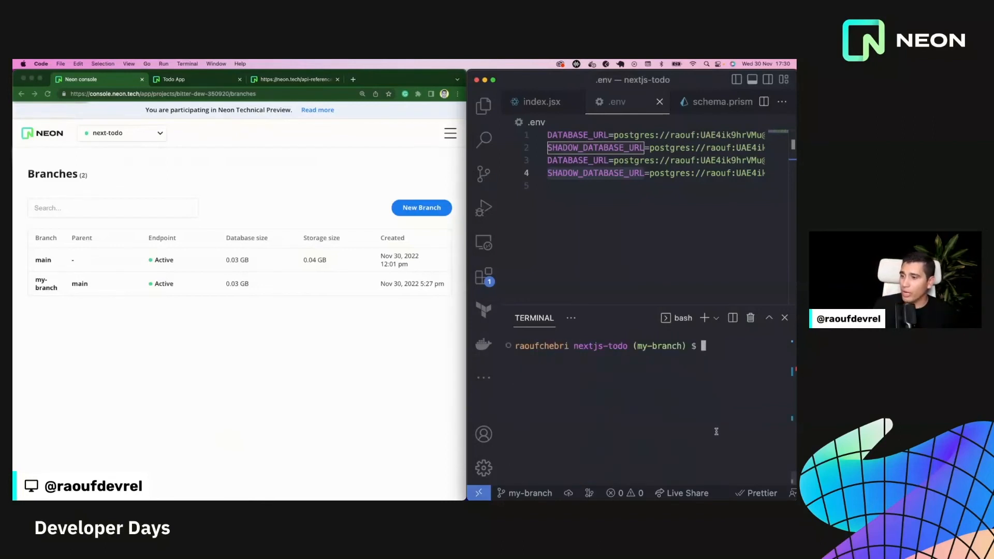
left_click(540, 101)
type("TODO APP D")
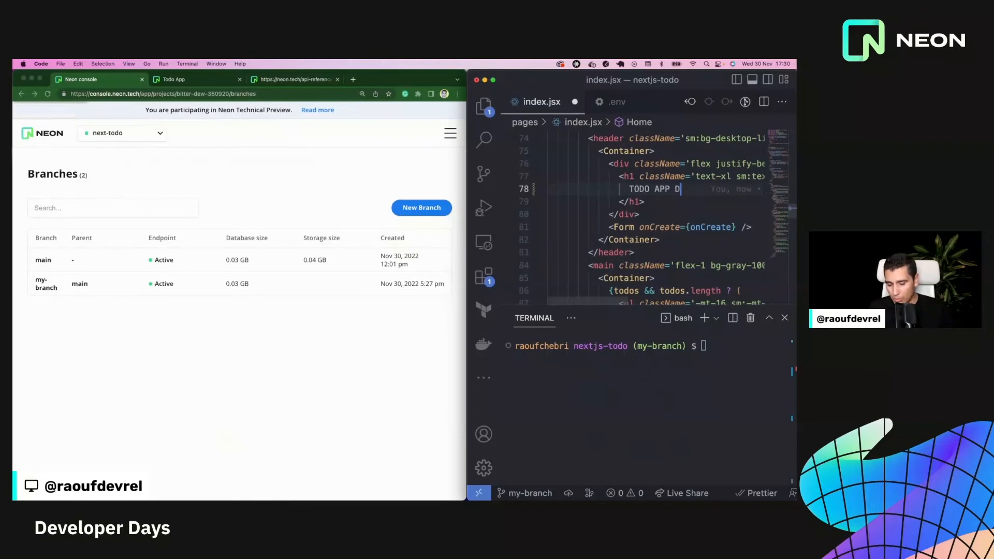
type("EMO")
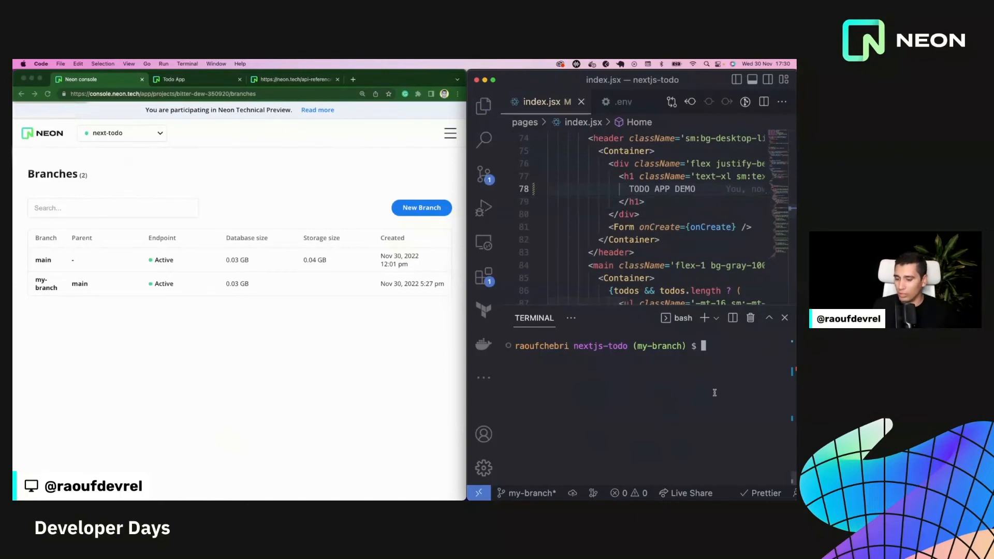
Commit all changes as "update index" and push my-branch to origin
type("git comit")
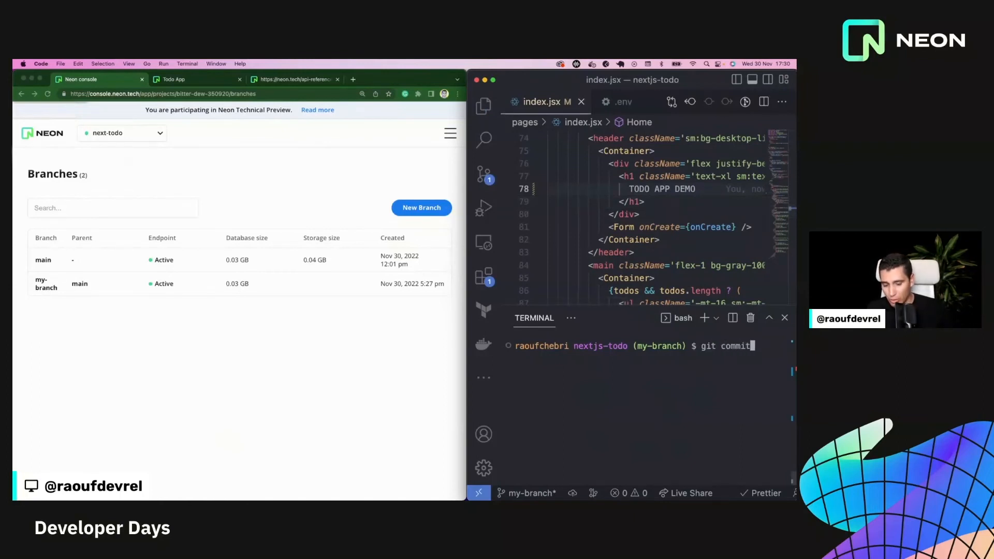
type("-am")
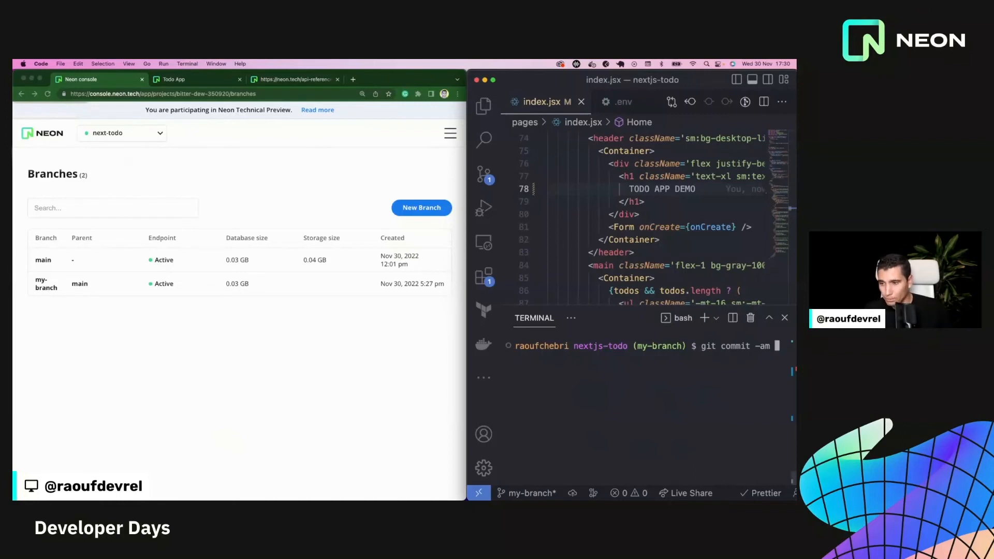
type("\"")
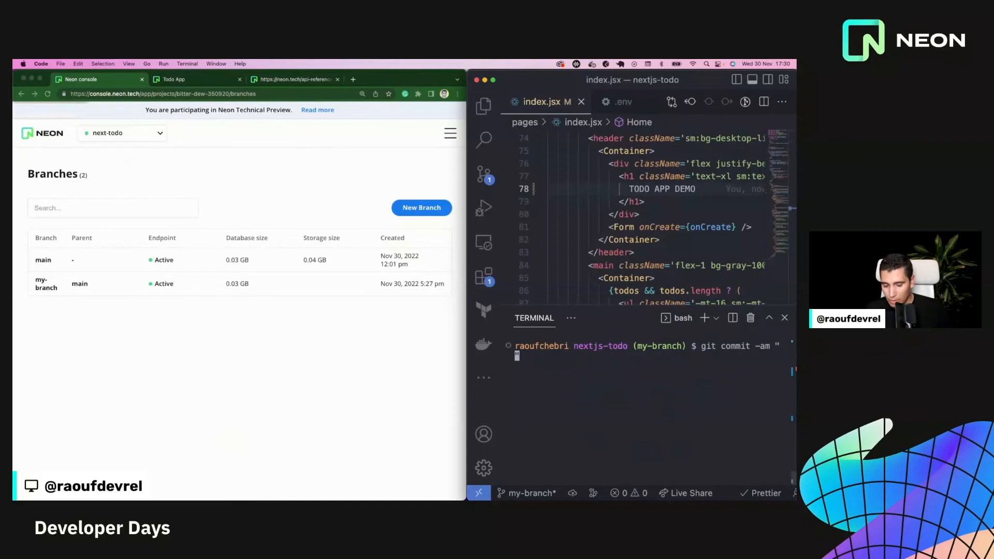
type("update index")
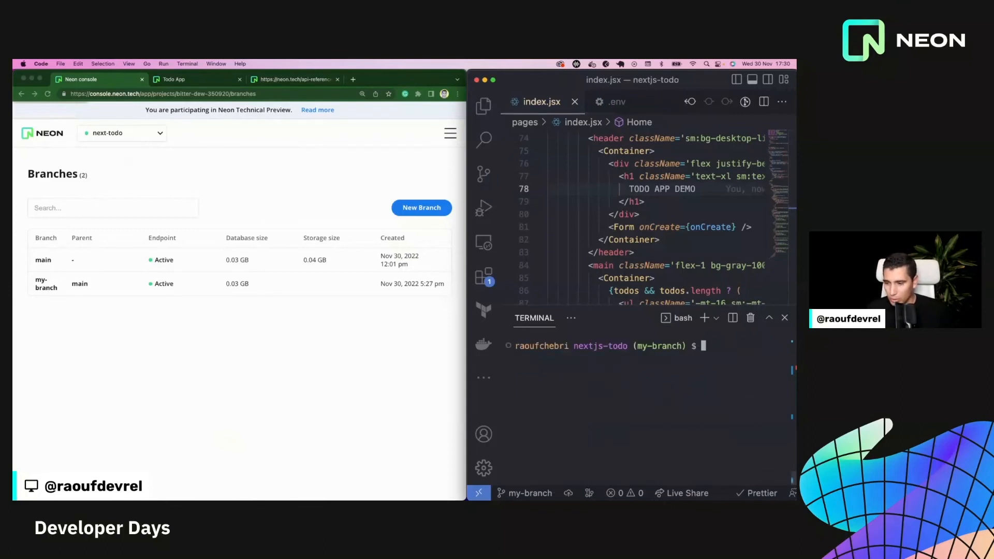
type("git push origin")
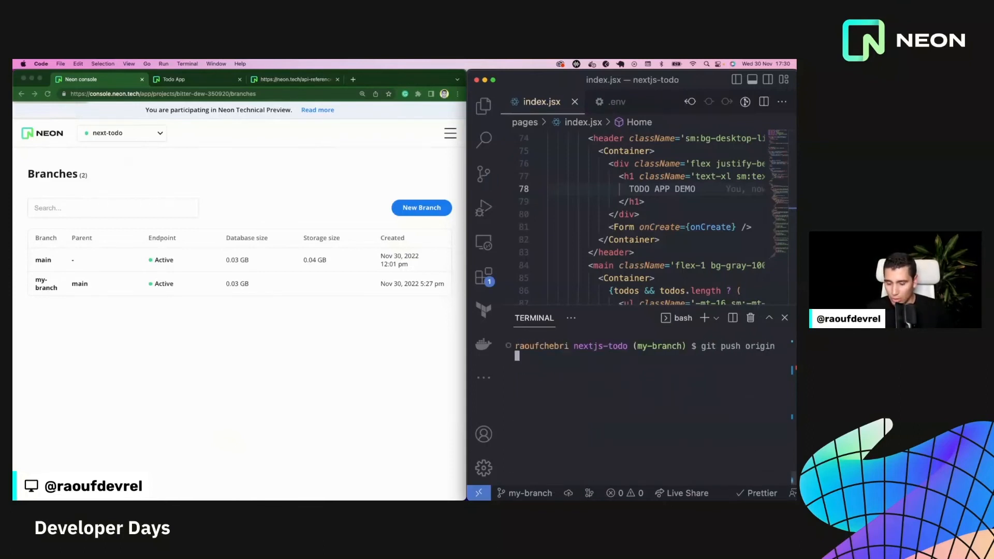
type("my-")
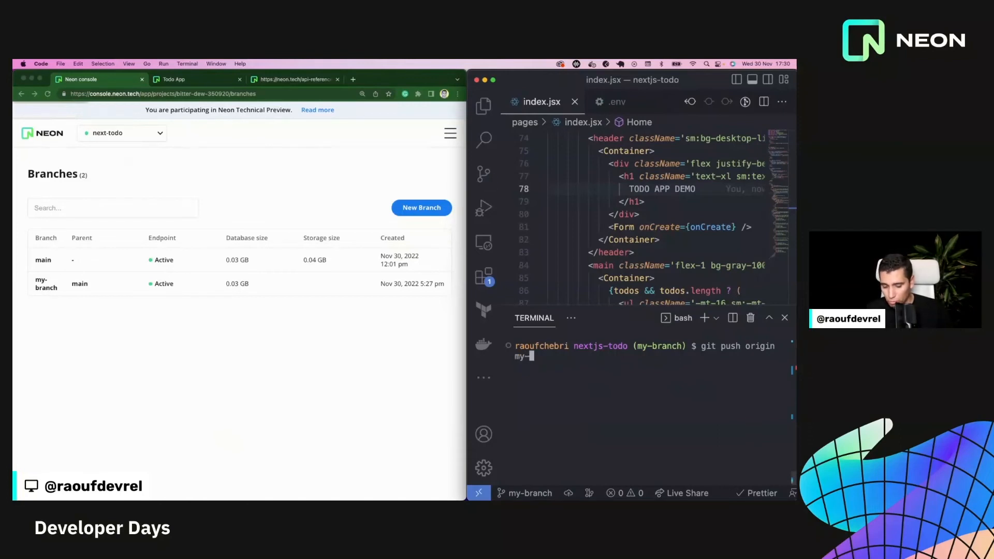
type("branch")
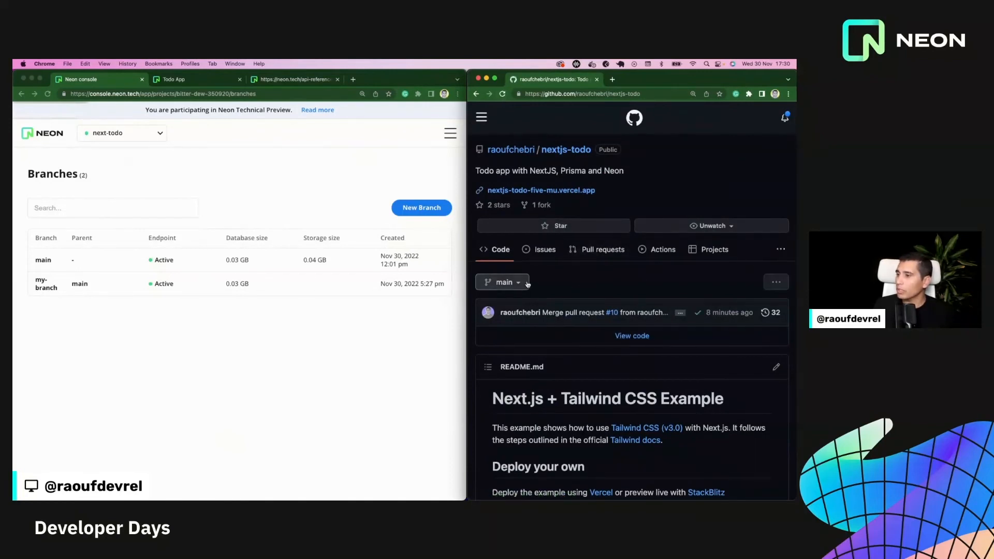
Switch to my-branch, compare against main, and create pull request #11 "update index.js"
left_click(500, 282)
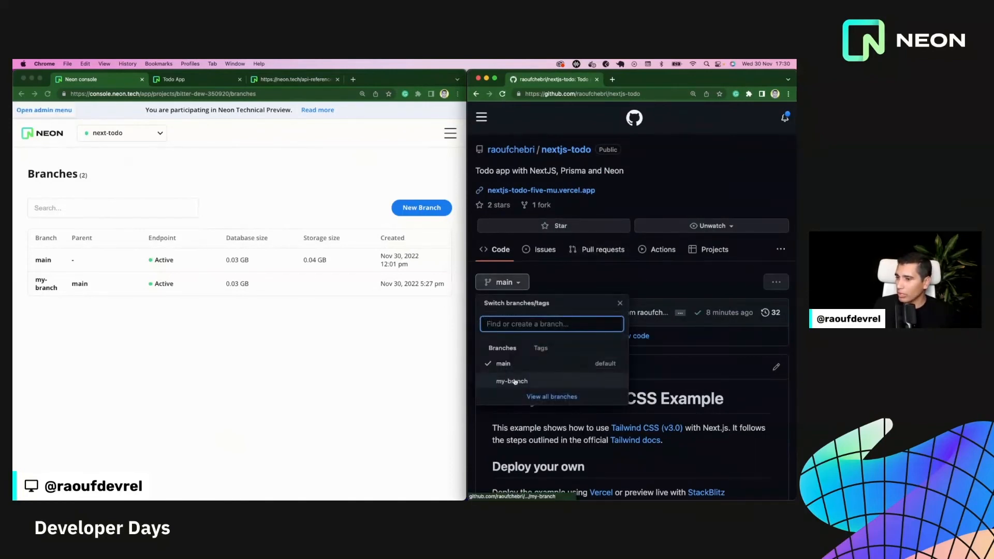
left_click(511, 380)
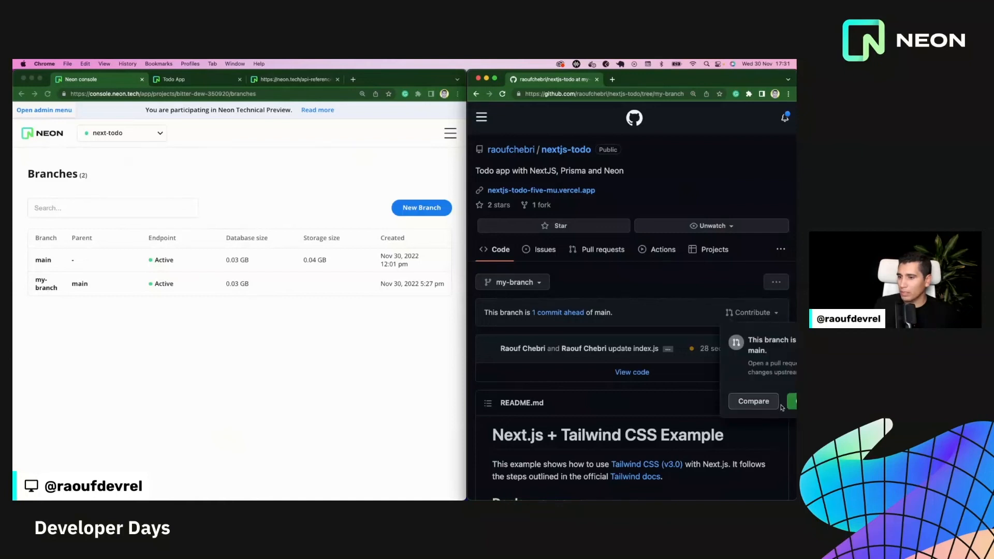
left_click(753, 401)
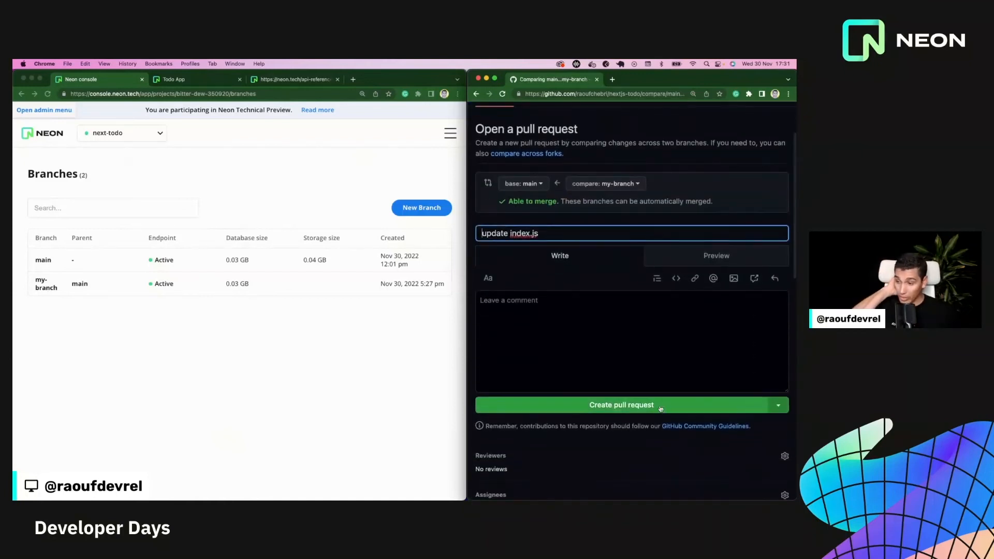
left_click(621, 404)
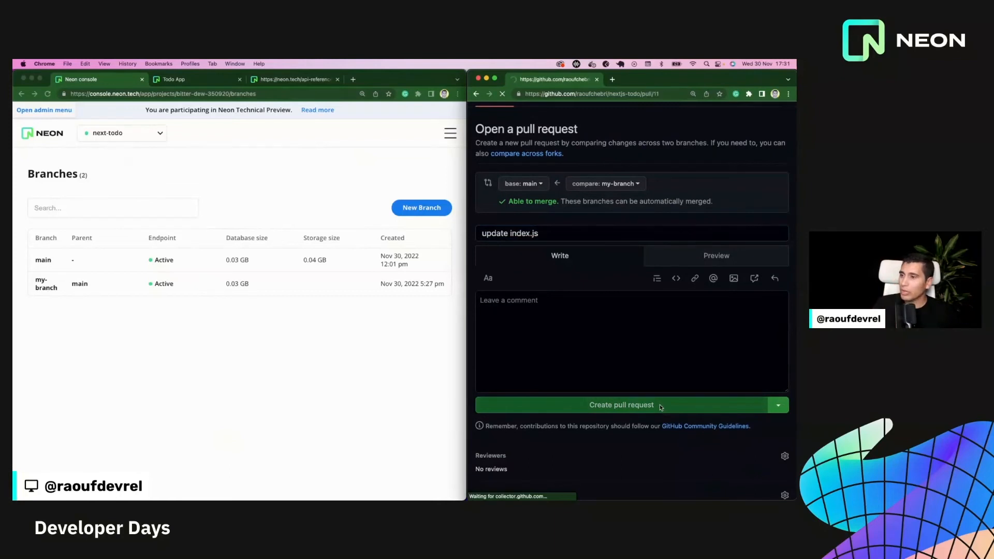
left_click(621, 404)
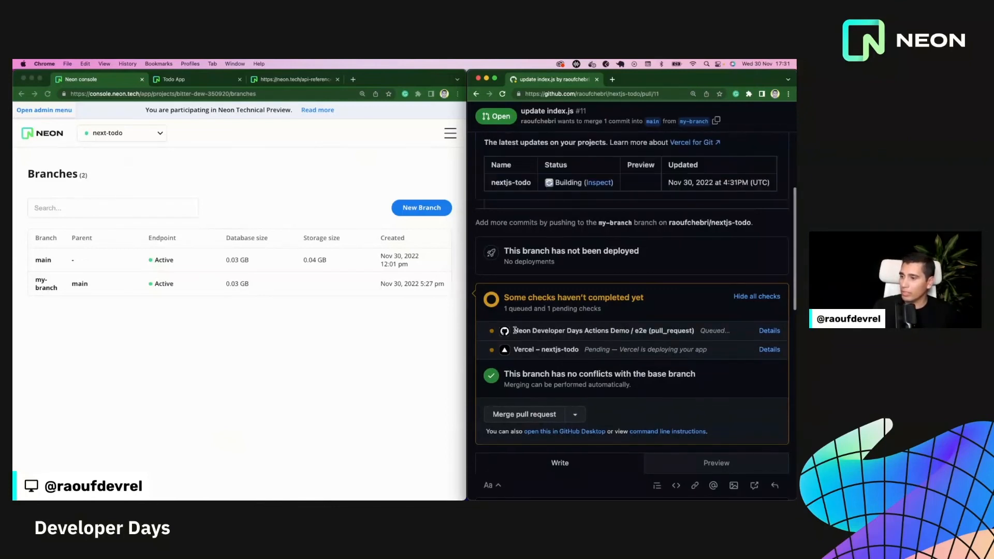
double_click(571, 330)
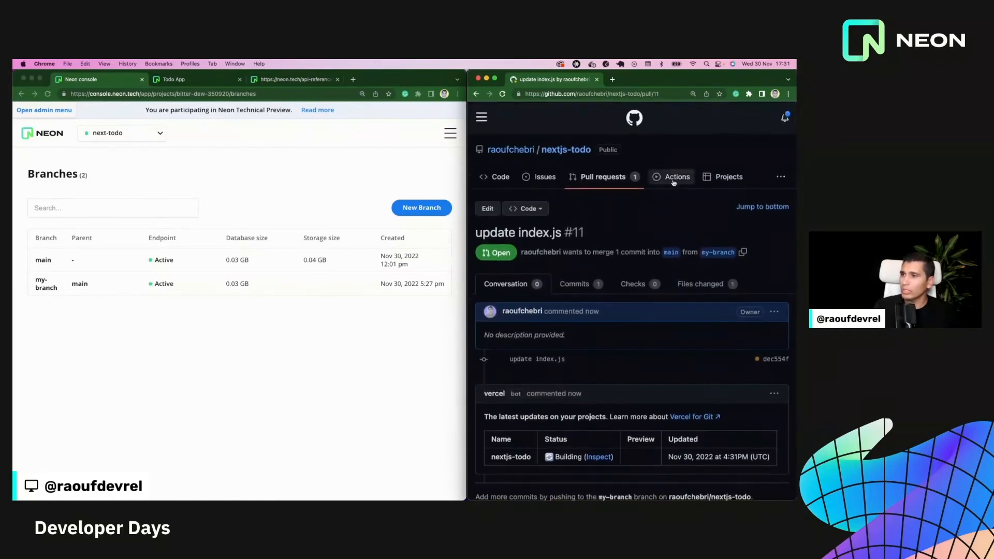
View e2e Testing with Neon Actions run #19's job steps, then refresh branches to confirm deletion
left_click(676, 176)
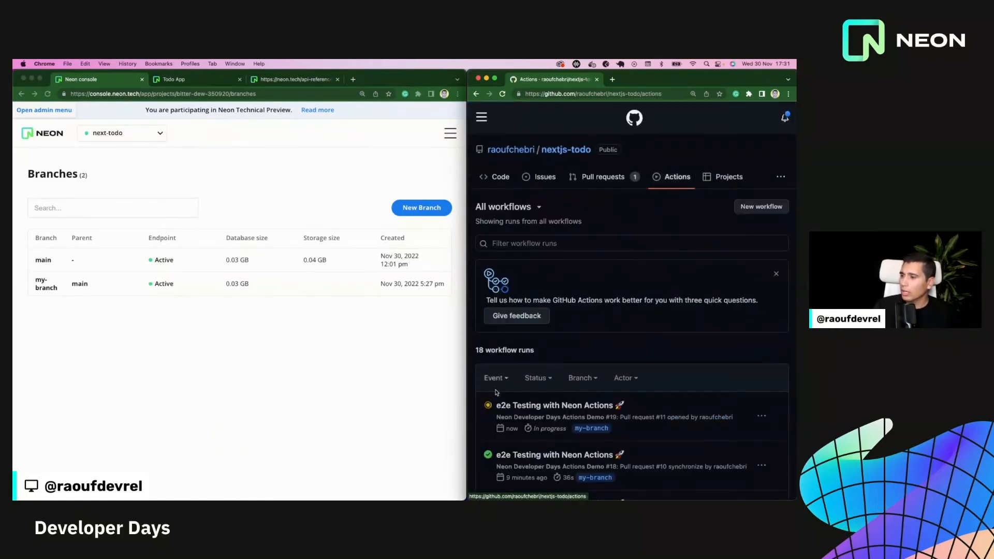
left_click(554, 405)
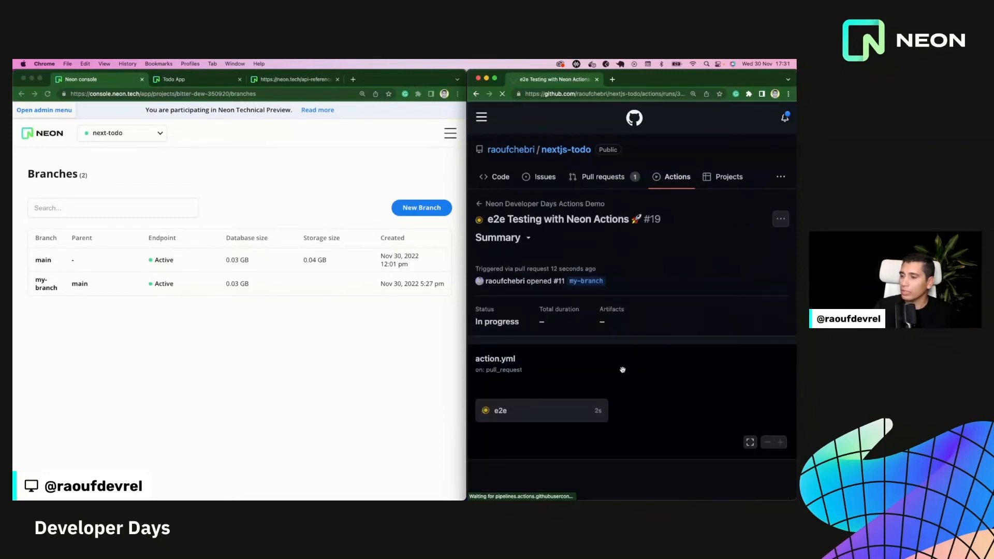
left_click(500, 410)
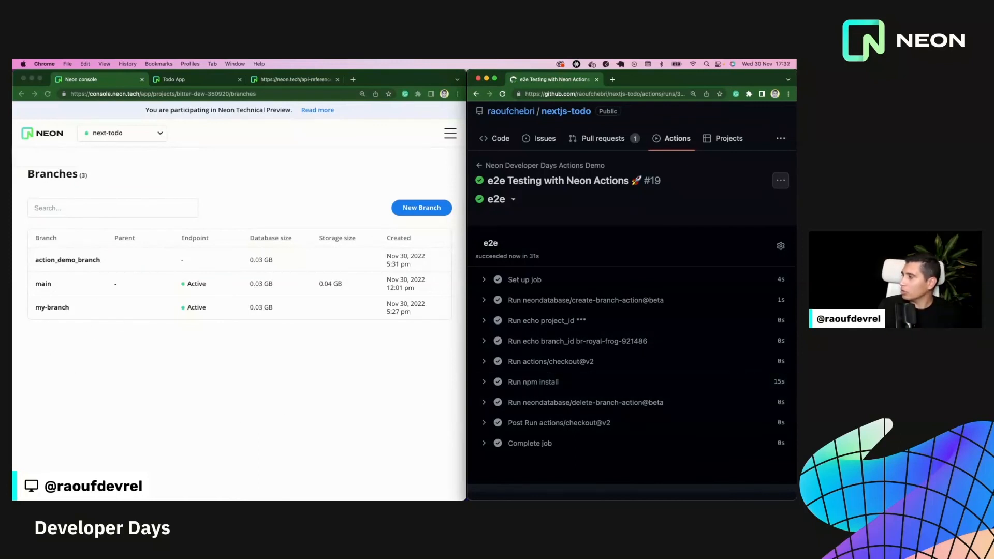
left_click(48, 94)
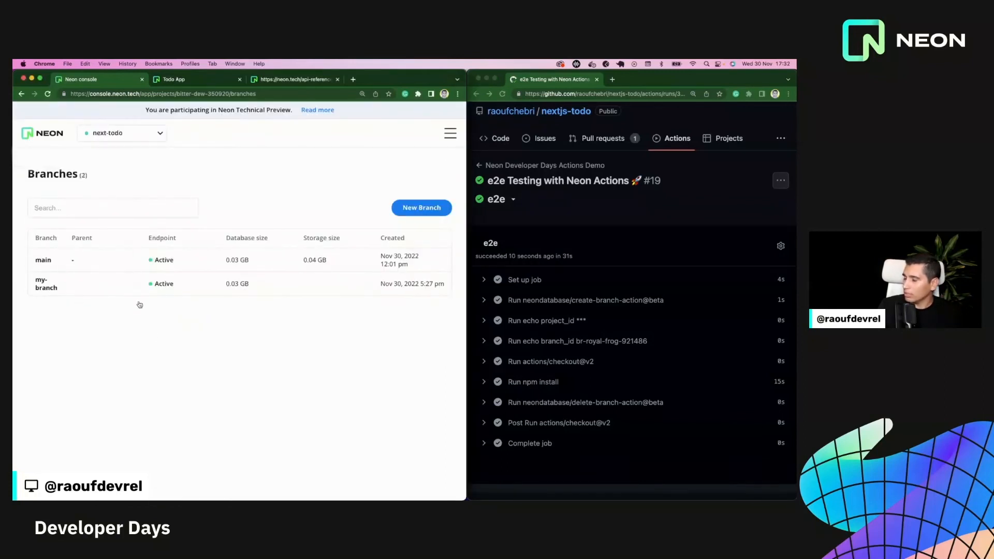
mouse_move(142, 323)
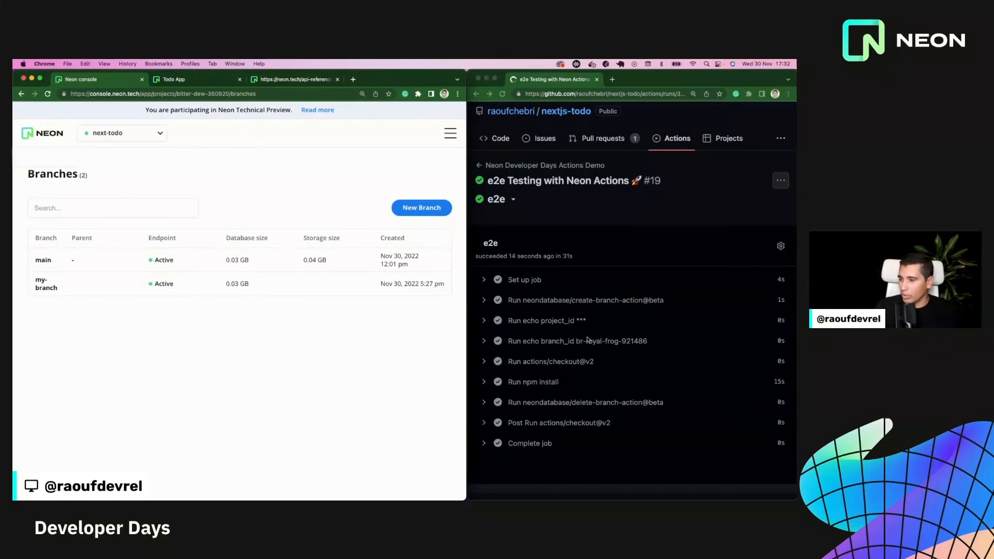
mouse_move(596, 223)
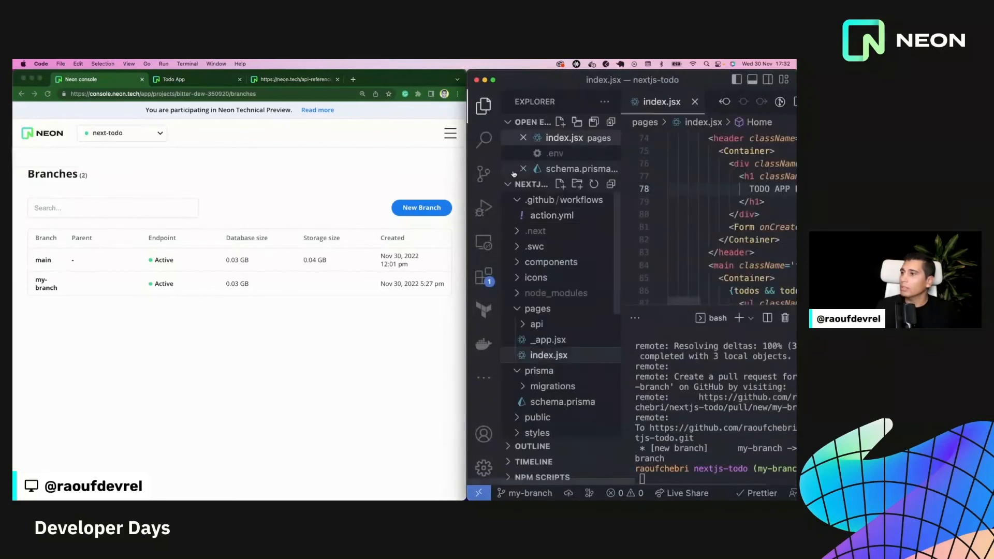
Open .github/workflows/action.yml and highlight the Neon action uses and api_key entries
left_click(552, 214)
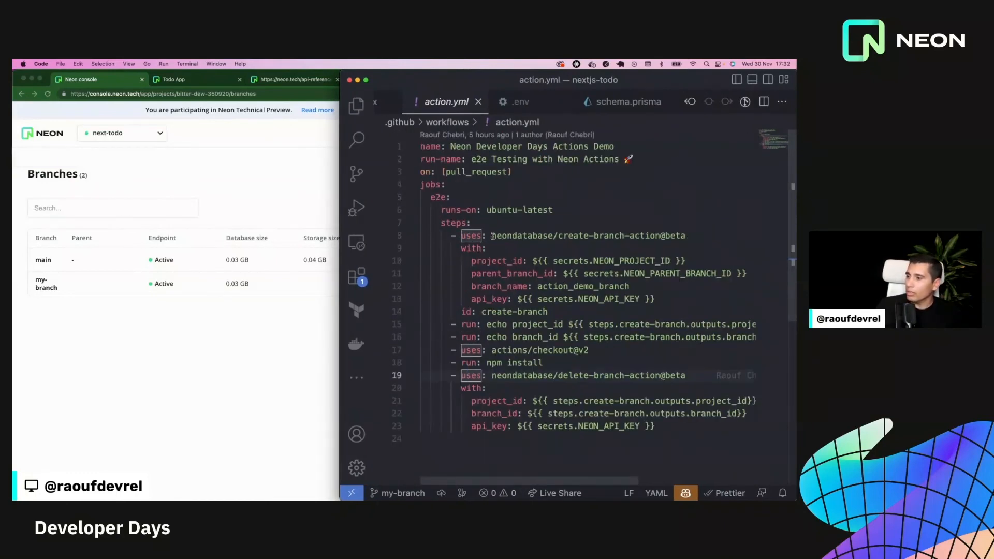
double_click(522, 235)
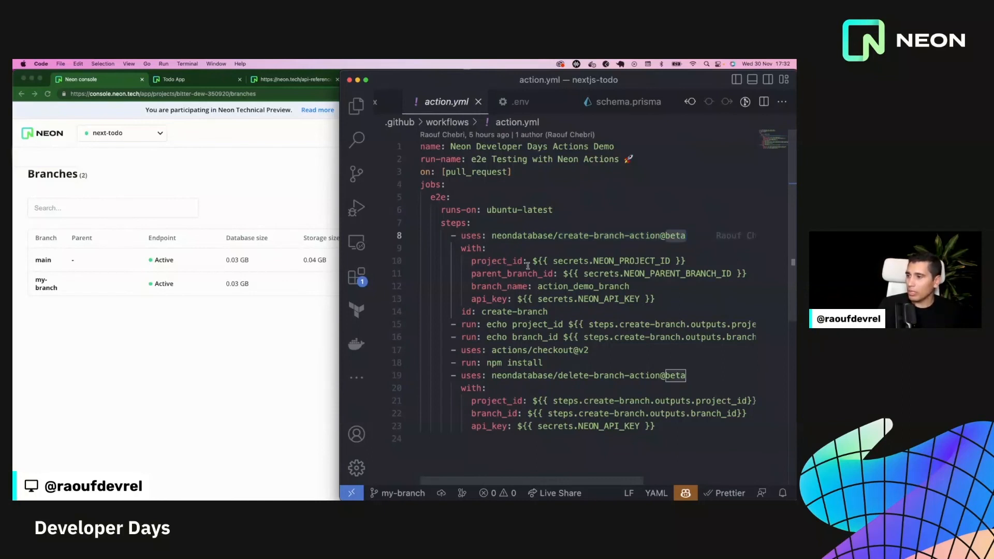
double_click(511, 273)
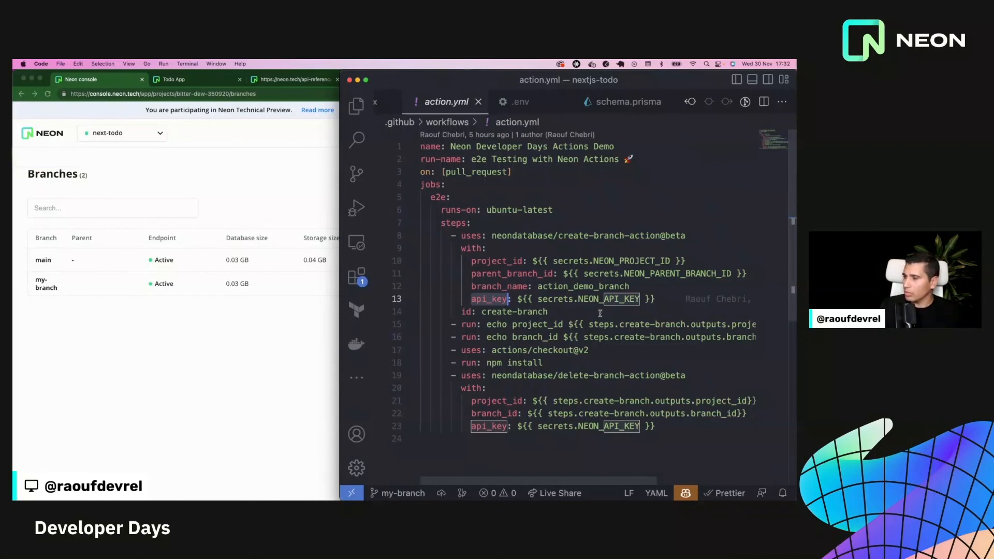
mouse_move(539, 354)
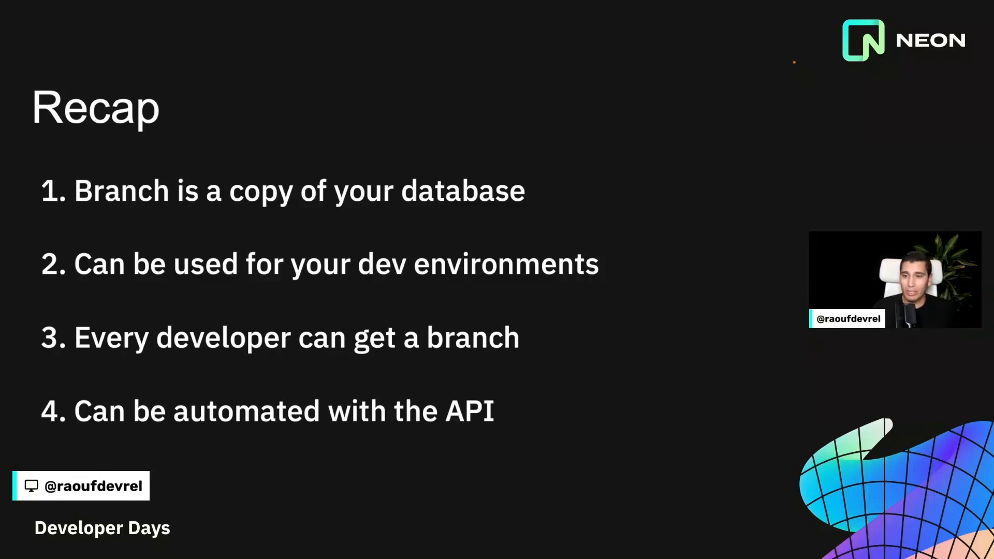
Advance past the four-point Recap slide to the closing neon.tech slide
key("Right")
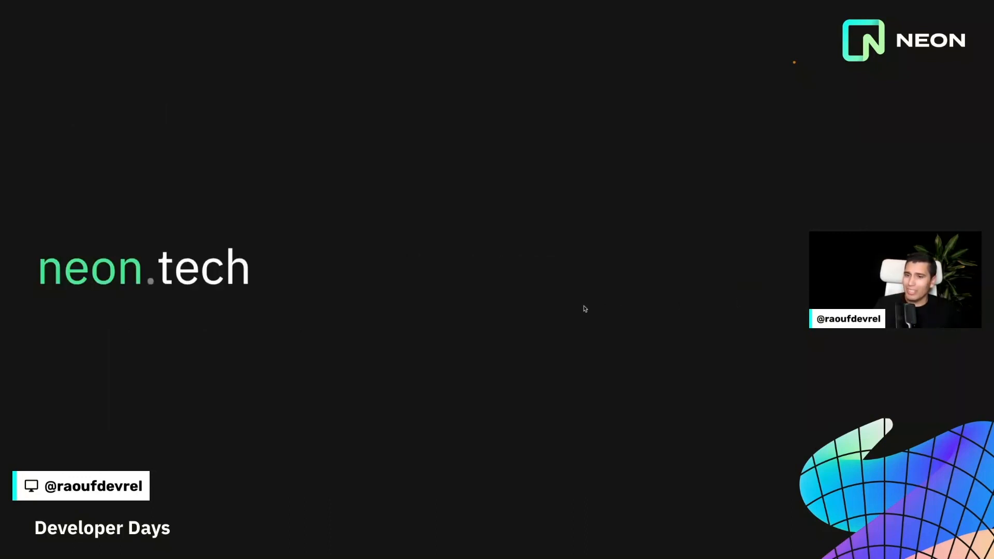